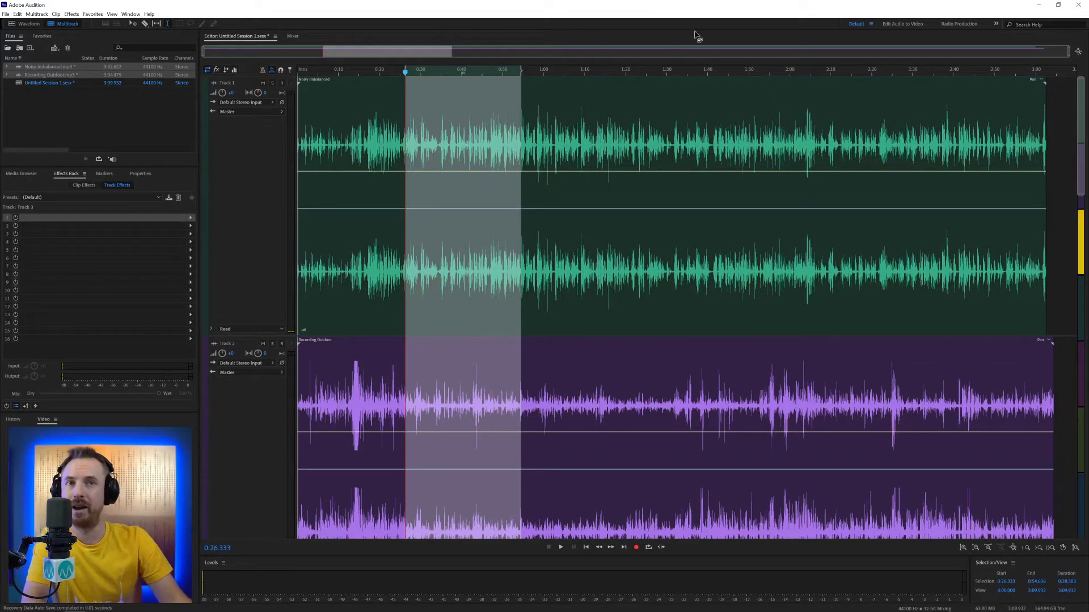
{"action": "mouse_move", "coordinate": [16, 14]}
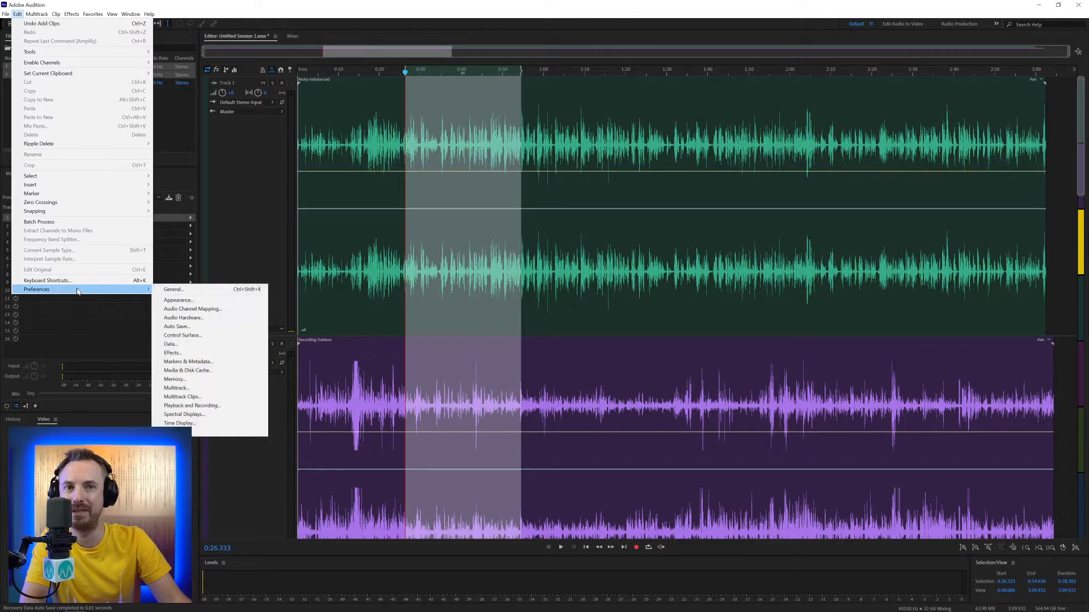
{"action": "mouse_move", "coordinate": [430, 34]}
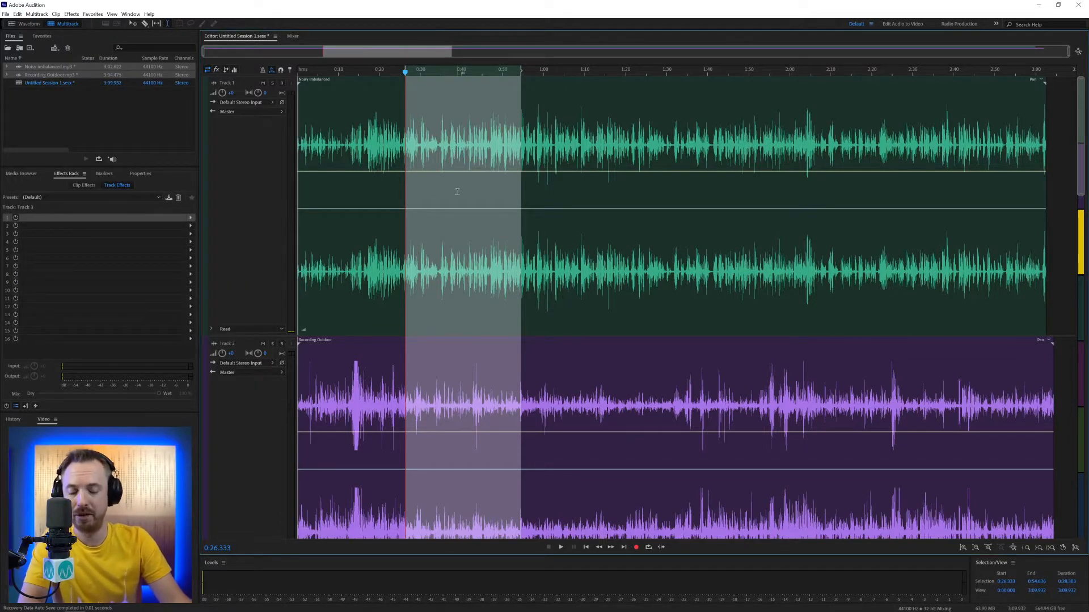
Open Preferences and toggle between Audio Channel Mapping and Audio Hardware, showing the Soundcraft ASIO device.
{"action": "left_click", "coordinate": [16, 13]}
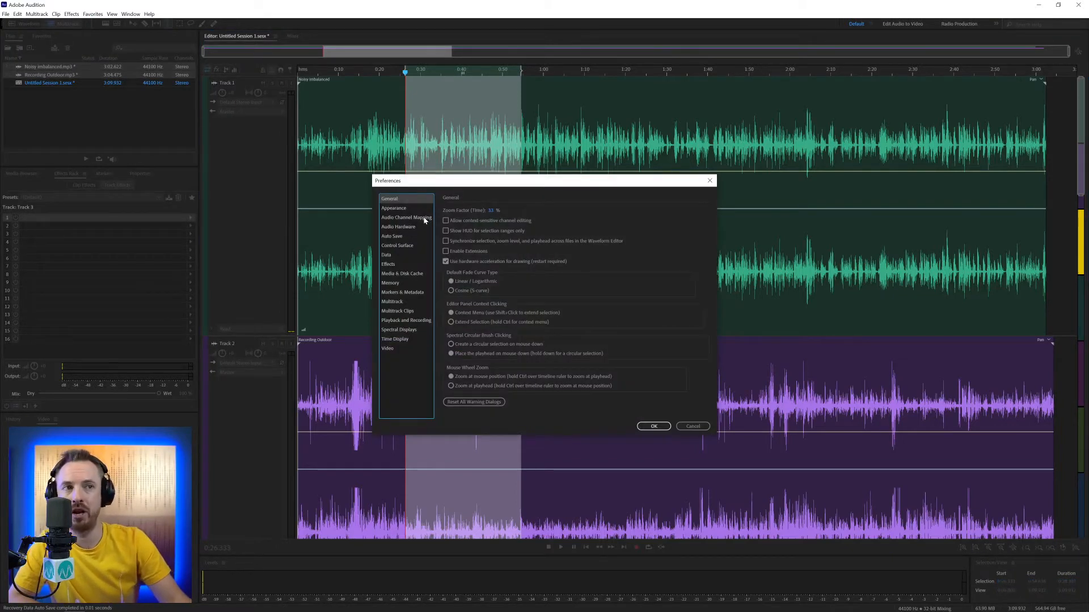
{"action": "left_click", "coordinate": [406, 217]}
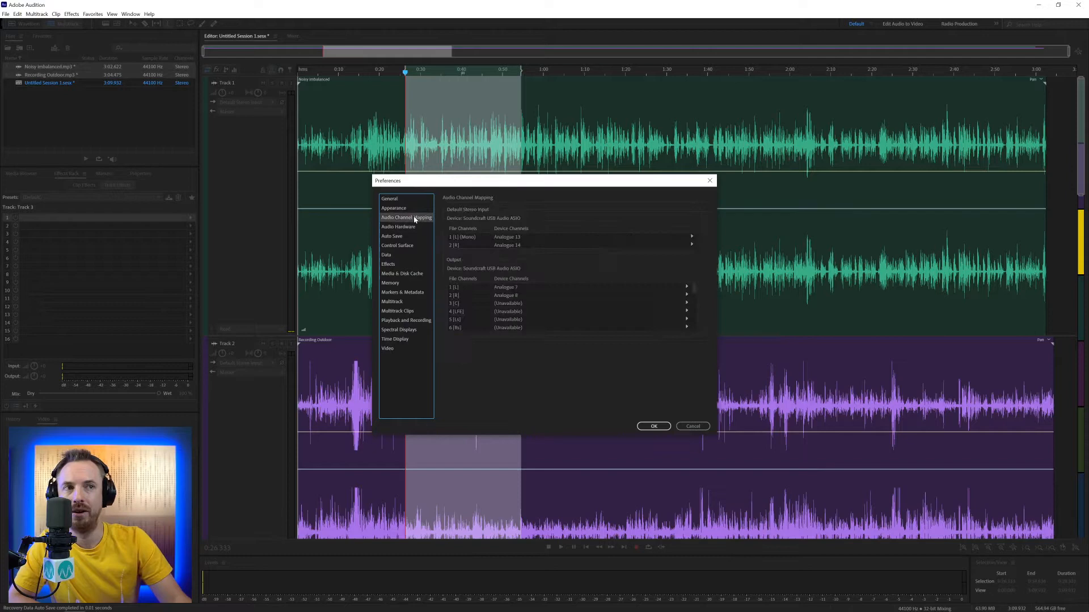
{"action": "left_click", "coordinate": [399, 227]}
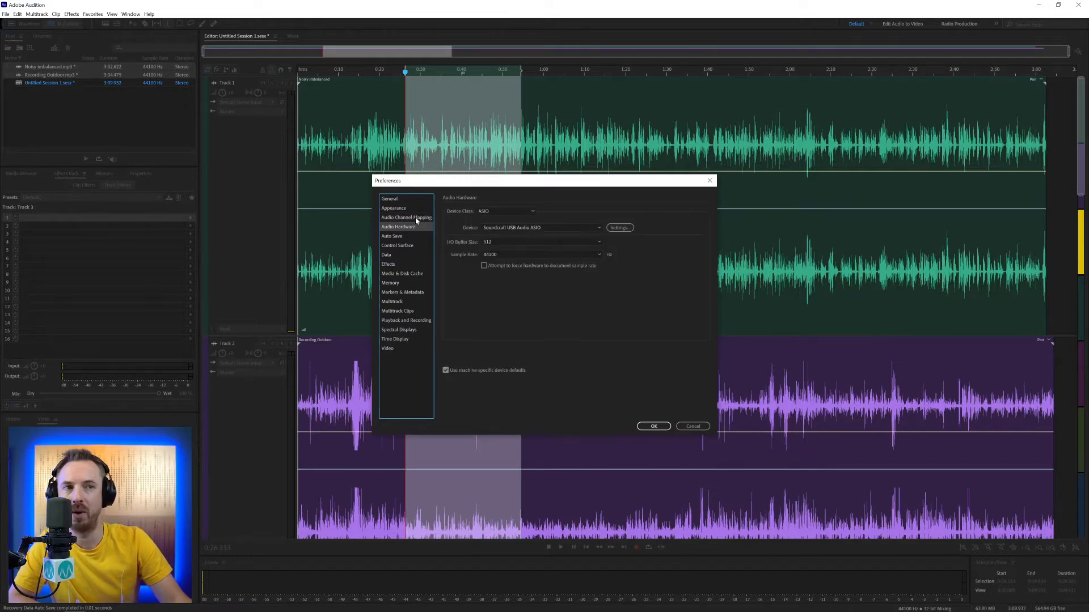
{"action": "left_click", "coordinate": [406, 217]}
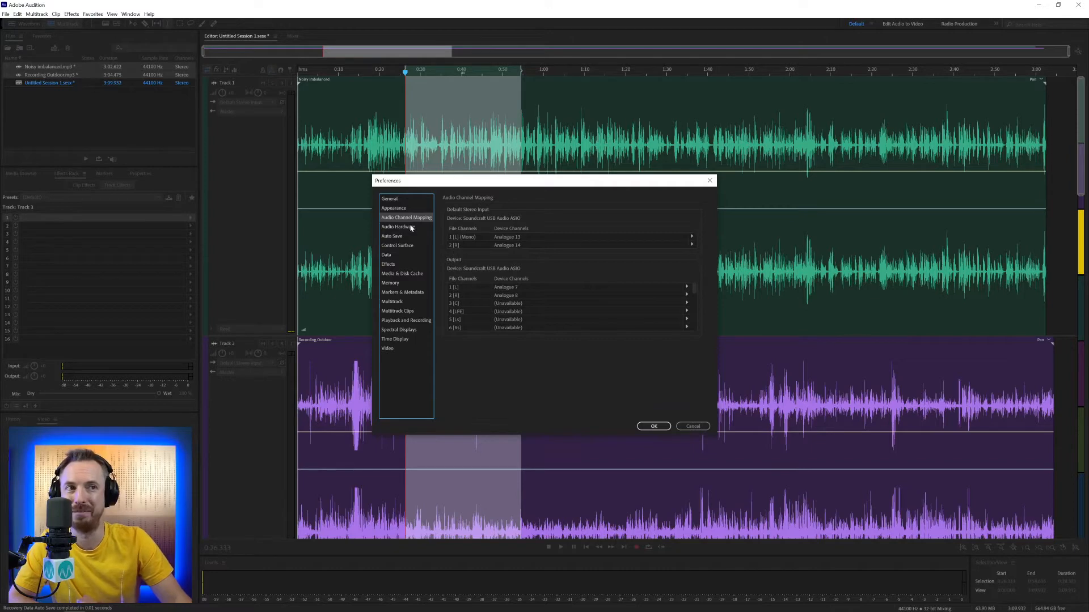
{"action": "left_click", "coordinate": [398, 226]}
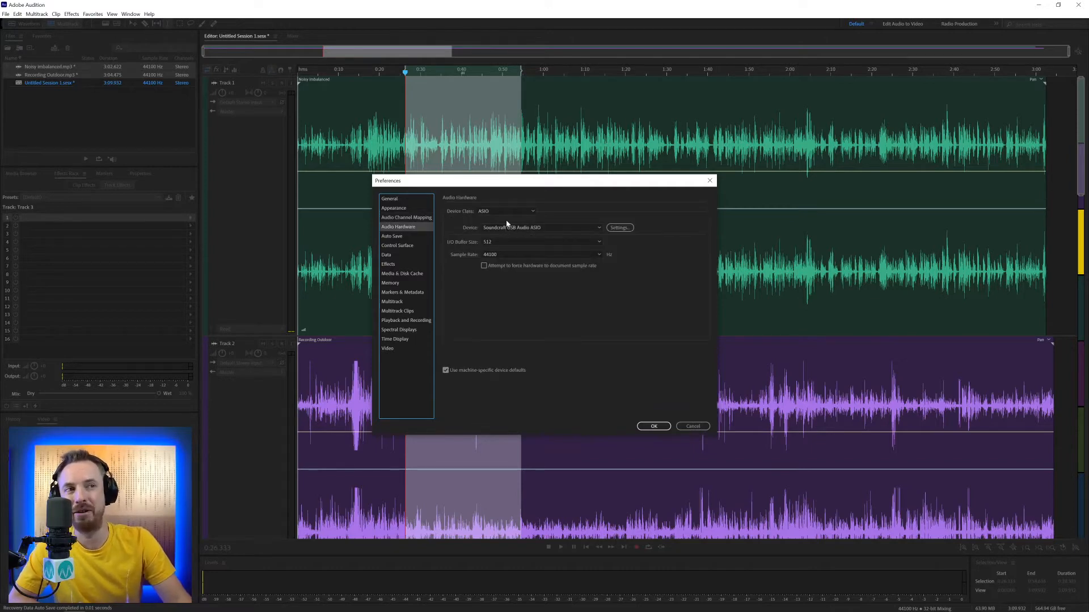
{"action": "mouse_move", "coordinate": [501, 214]}
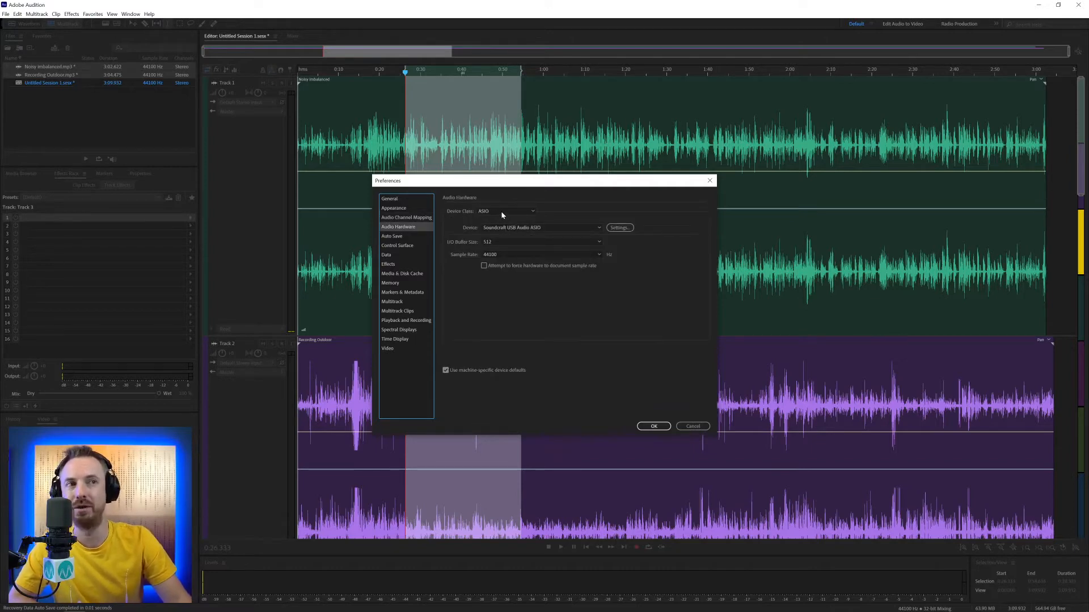
{"action": "left_click", "coordinate": [504, 211]}
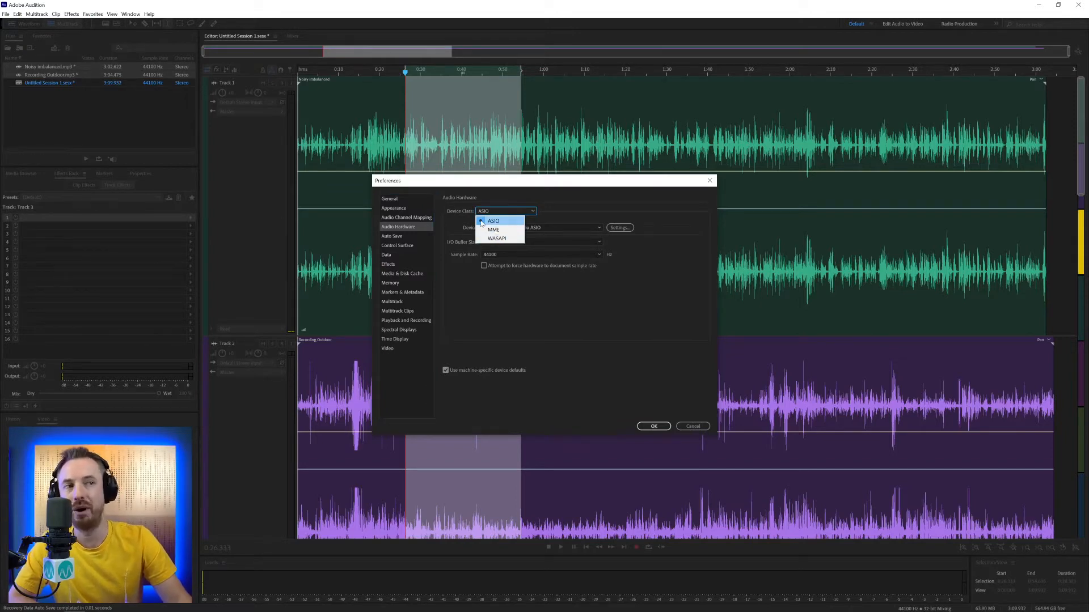
{"action": "left_click", "coordinate": [493, 221]}
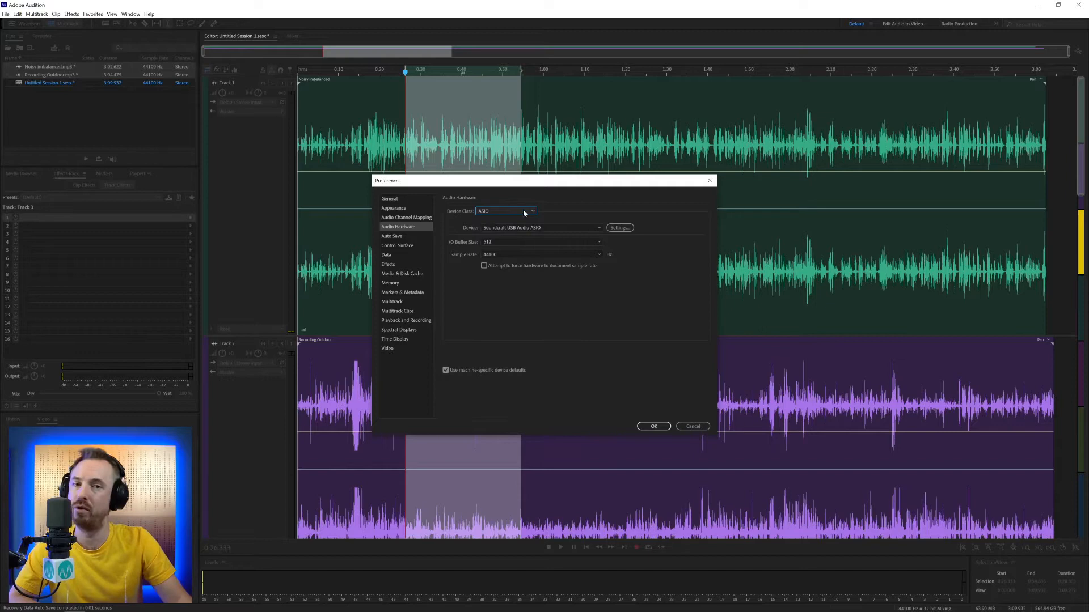
{"action": "mouse_move", "coordinate": [517, 222]}
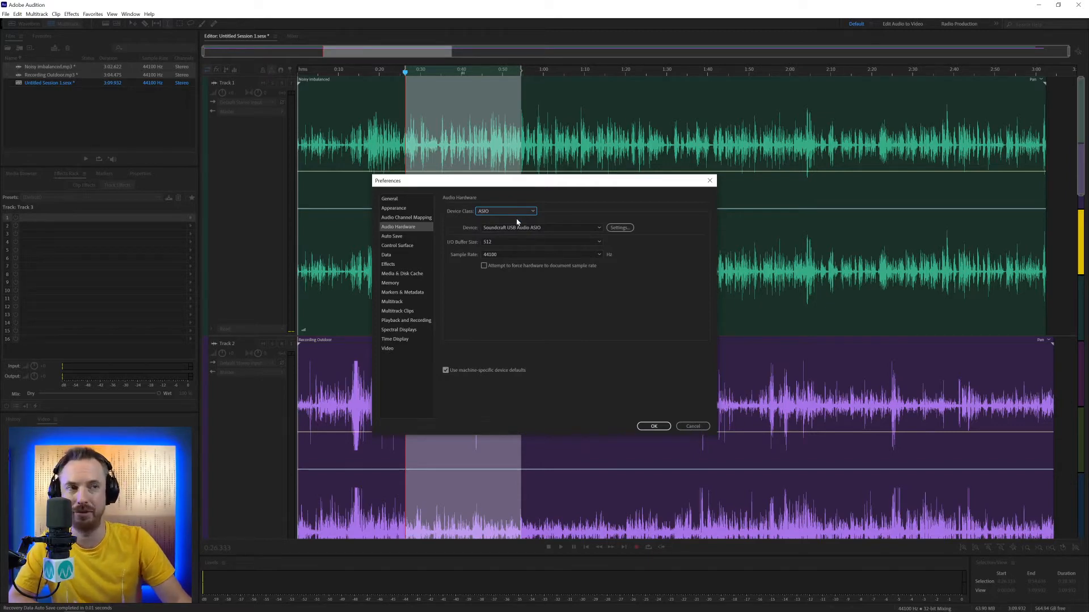
{"action": "mouse_move", "coordinate": [507, 227]}
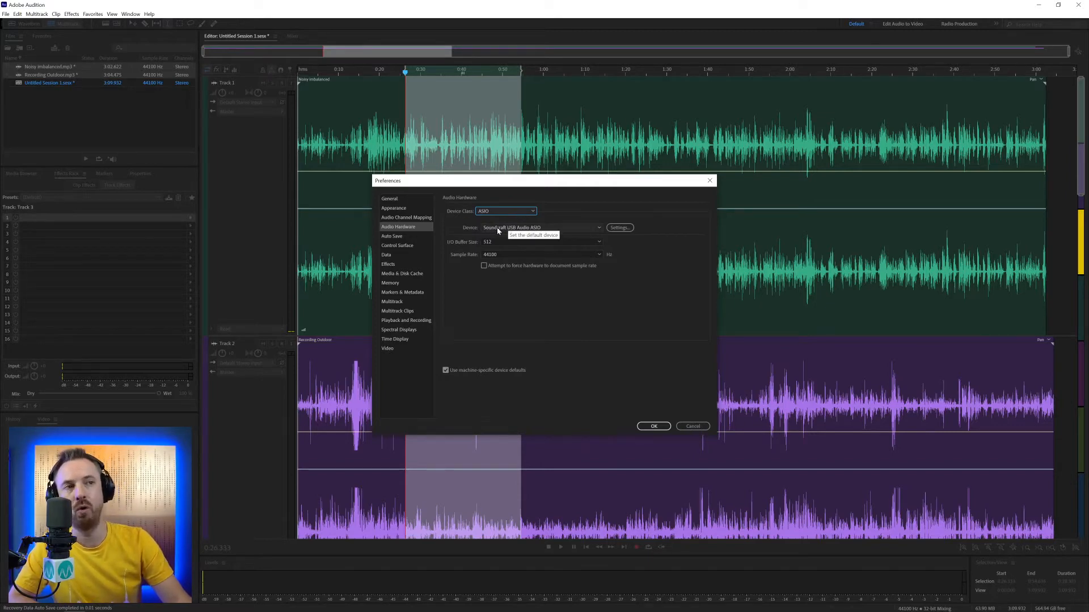
{"action": "mouse_move", "coordinate": [557, 231]}
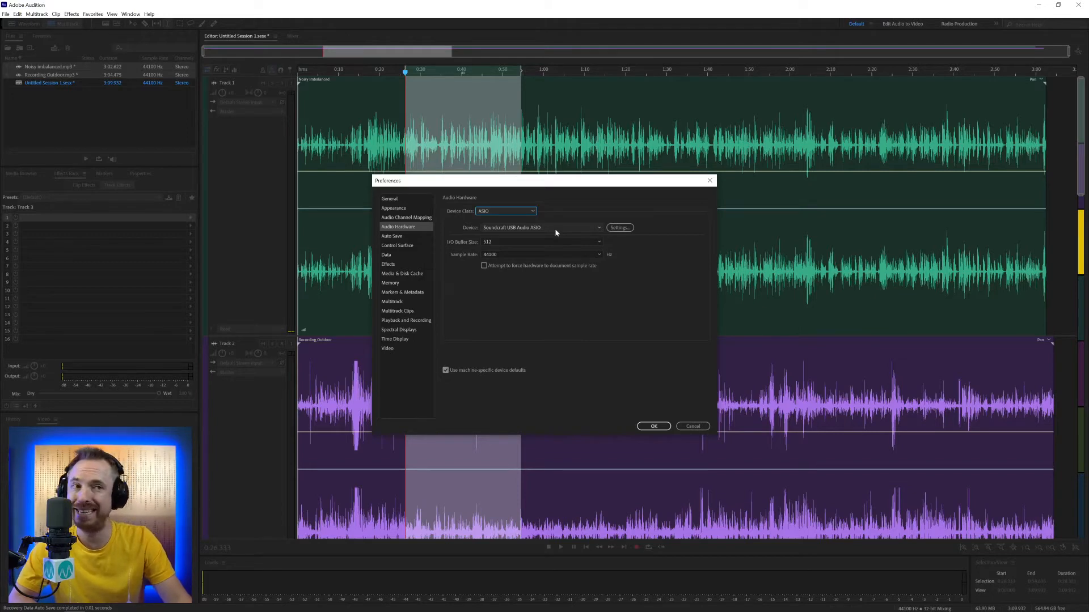
{"action": "left_click", "coordinate": [540, 228]}
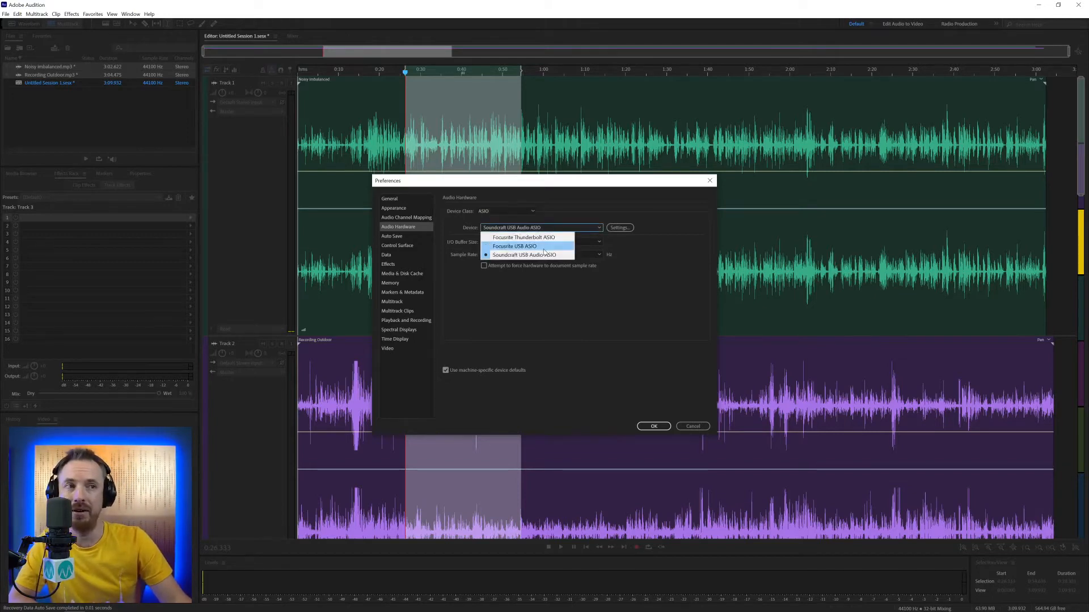
{"action": "mouse_move", "coordinate": [558, 230]}
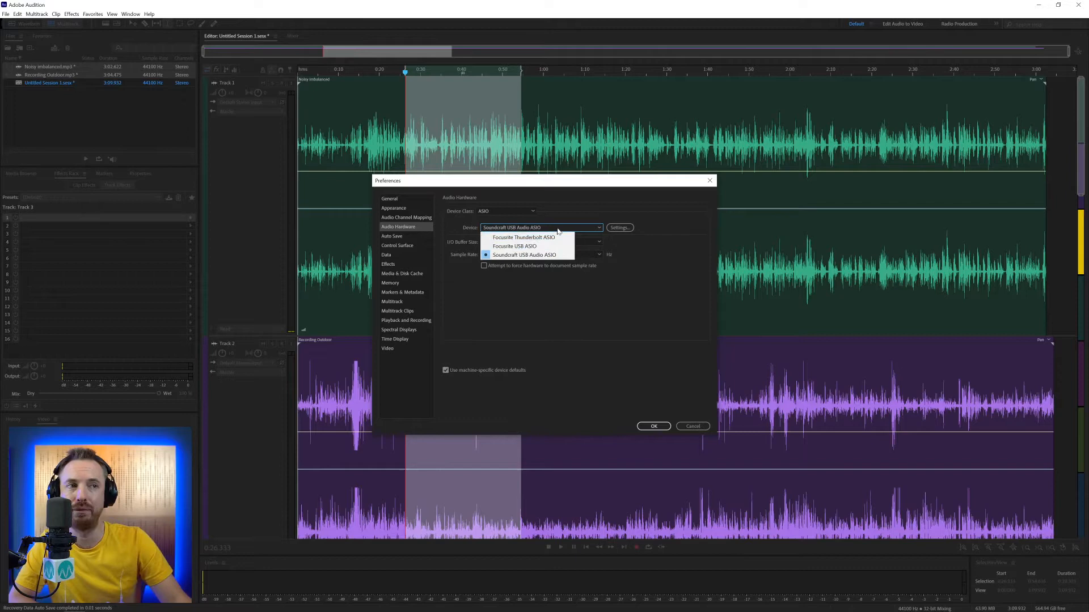
{"action": "left_click", "coordinate": [526, 255]}
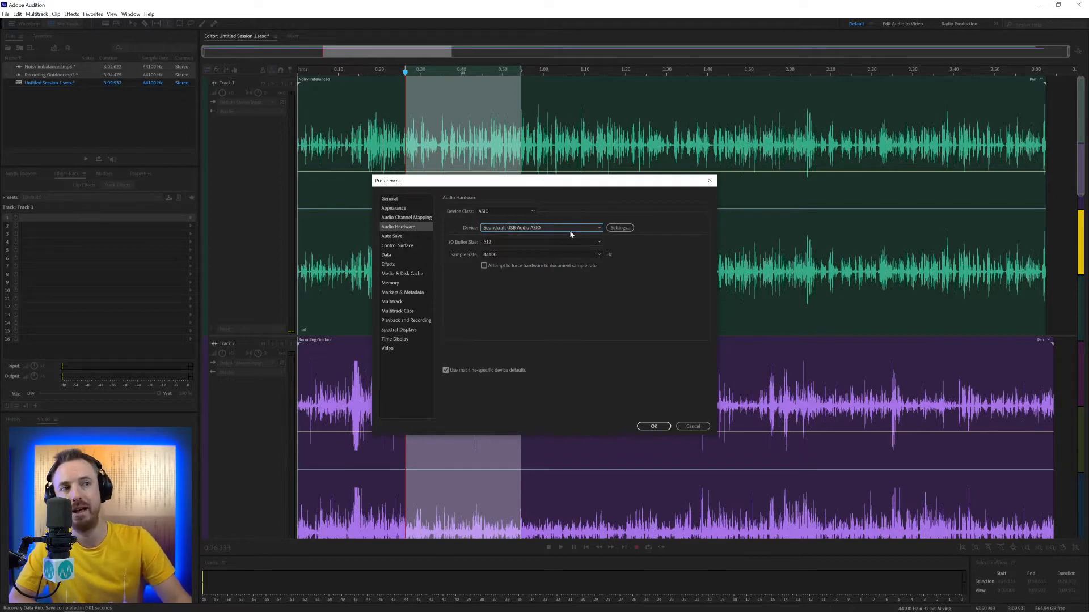
{"action": "mouse_move", "coordinate": [619, 228]}
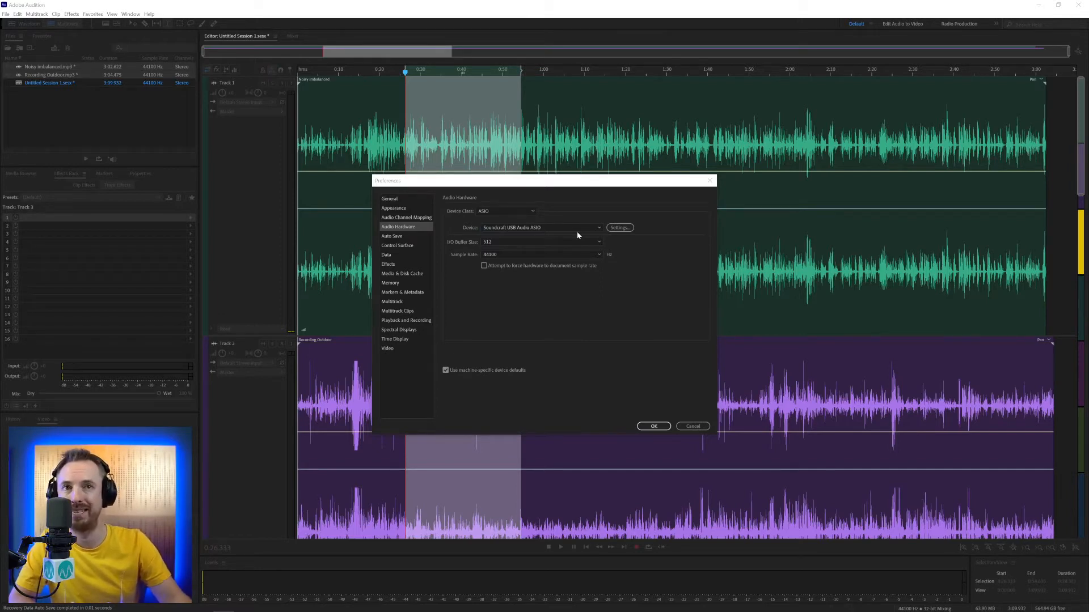
{"action": "mouse_move", "coordinate": [603, 236]}
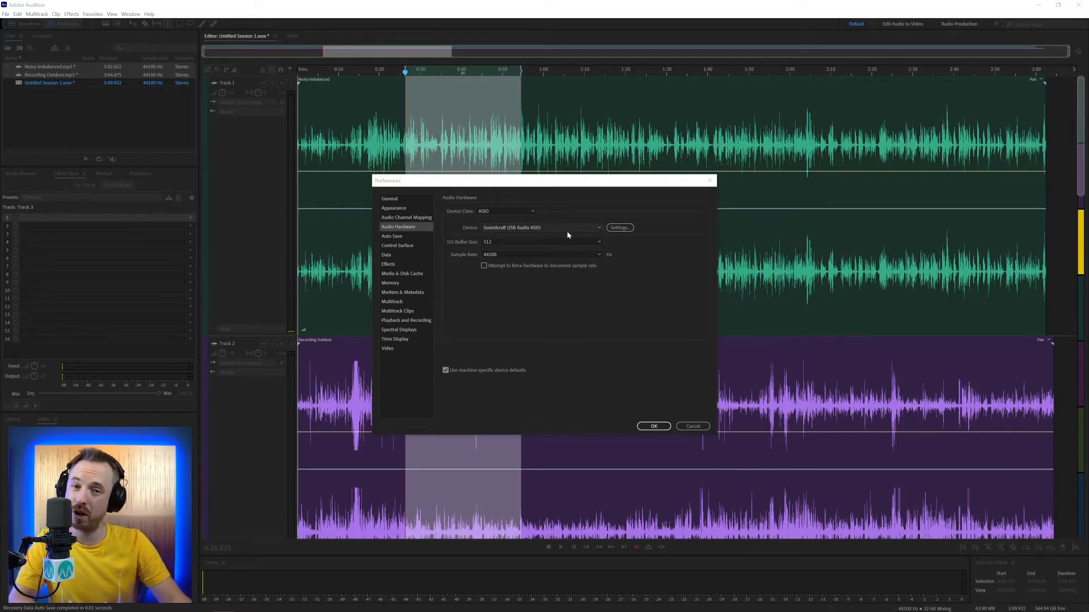
{"action": "mouse_move", "coordinate": [535, 228]}
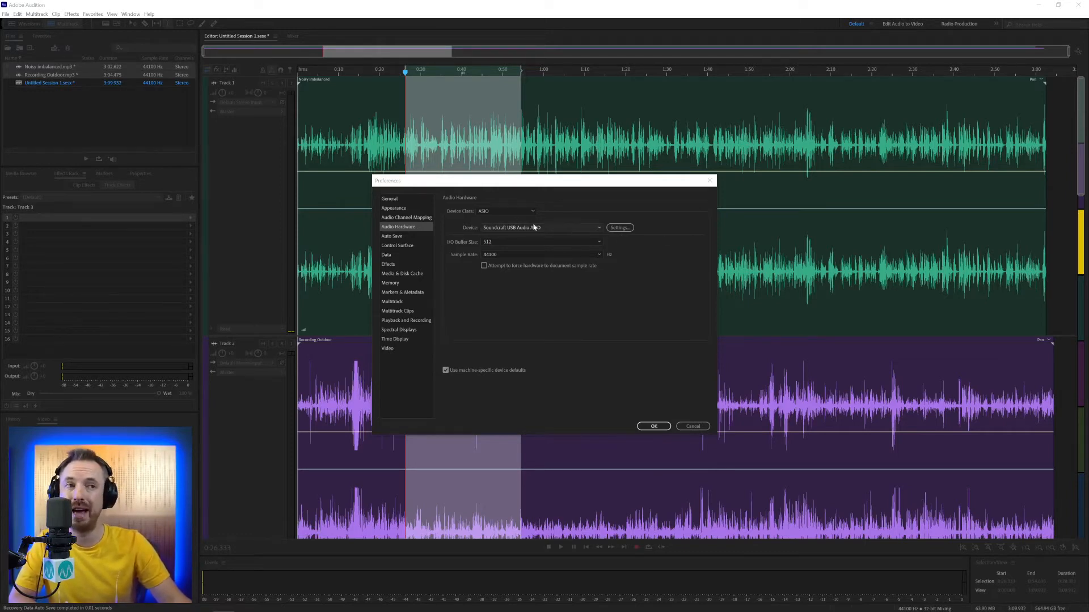
{"action": "mouse_move", "coordinate": [573, 224]}
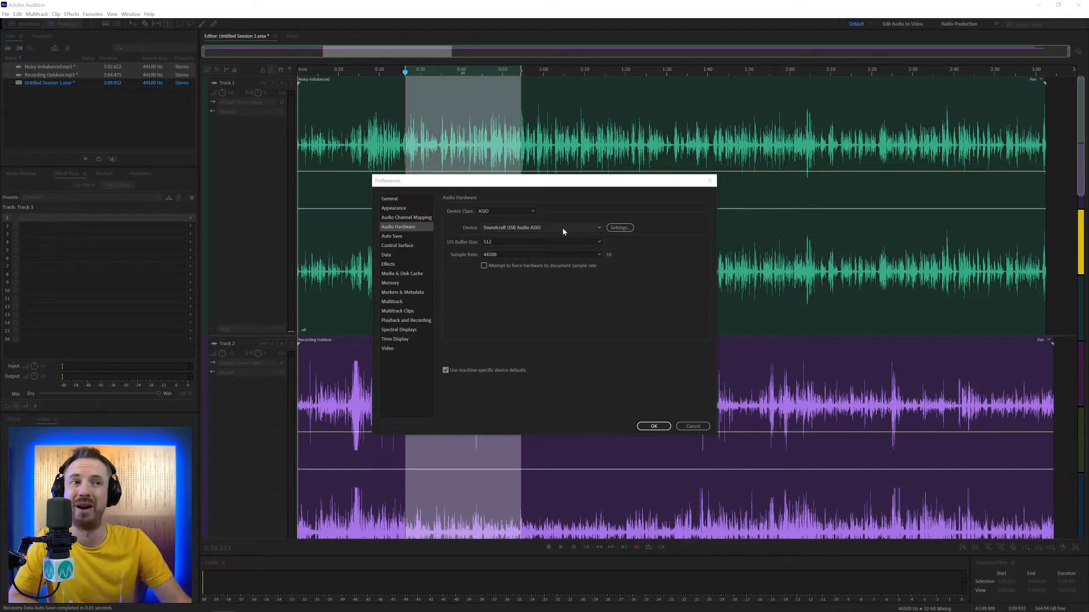
{"action": "mouse_move", "coordinate": [496, 248]}
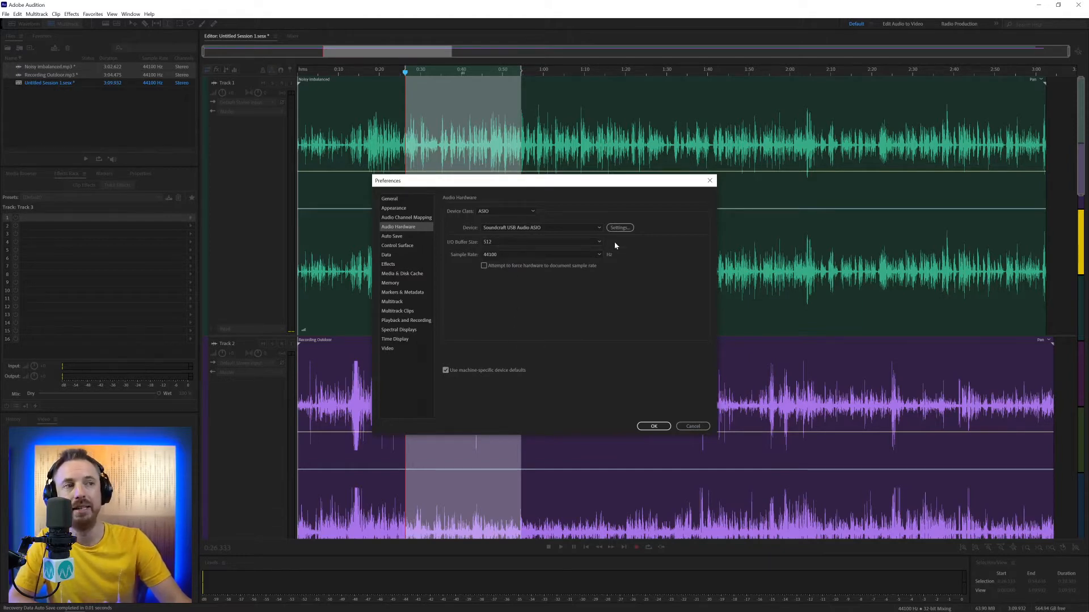
{"action": "mouse_move", "coordinate": [451, 249]}
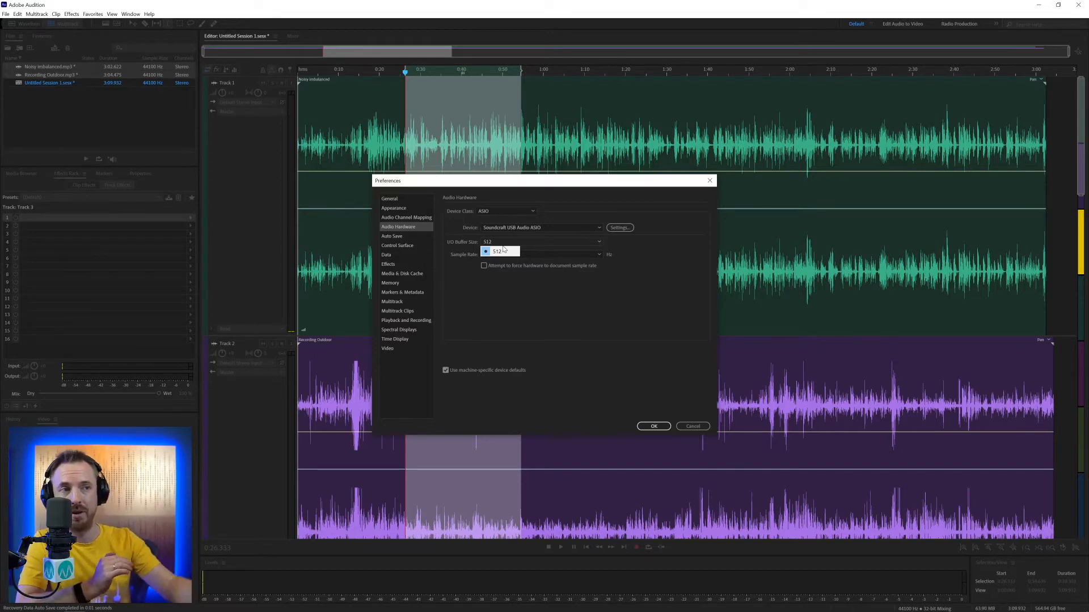
Check the buffer and sample rate lists, keeping a 512 buffer and 44100 Hz.
{"action": "double_click", "coordinate": [498, 251]}
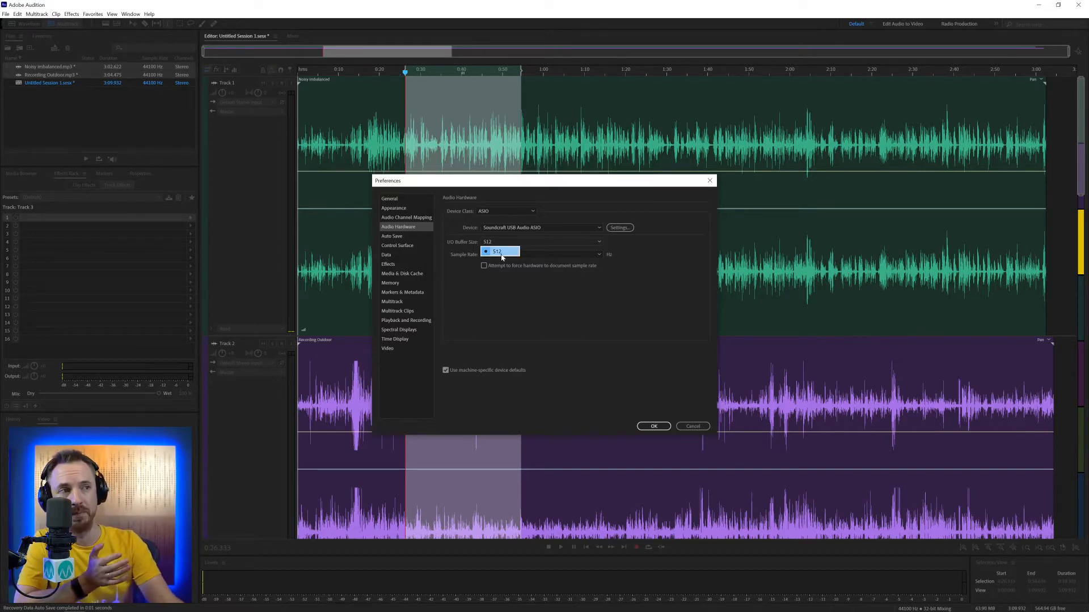
{"action": "left_click", "coordinate": [500, 254]}
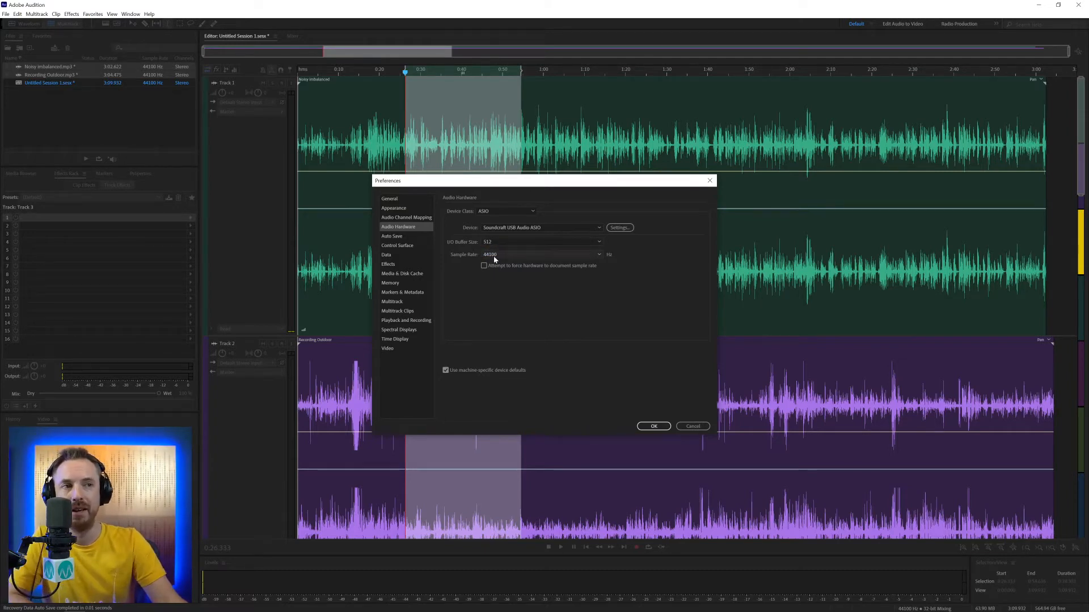
{"action": "left_click", "coordinate": [597, 255]}
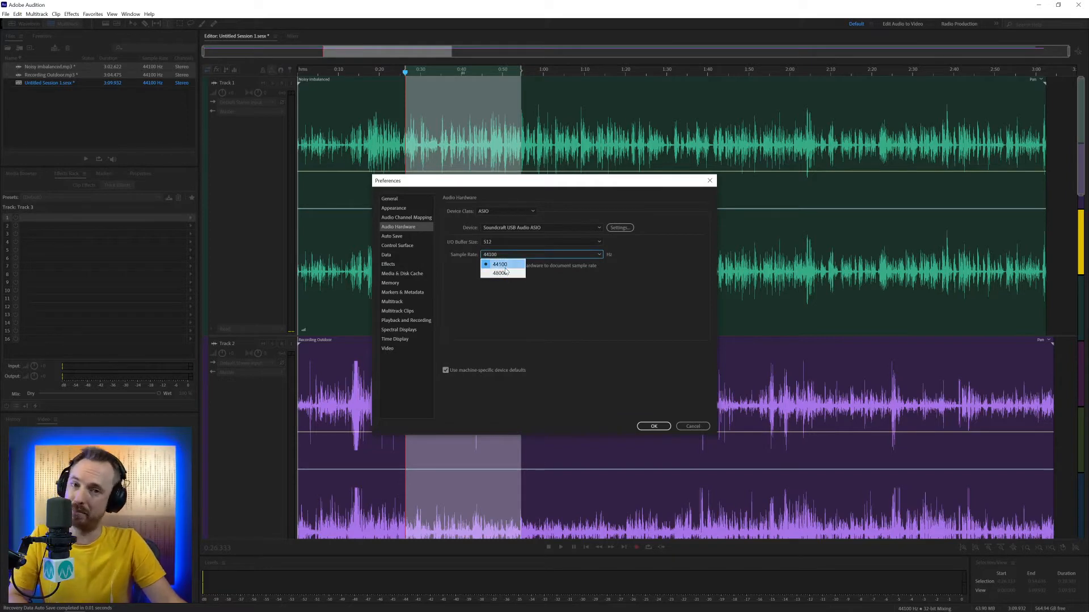
{"action": "mouse_move", "coordinate": [504, 272]}
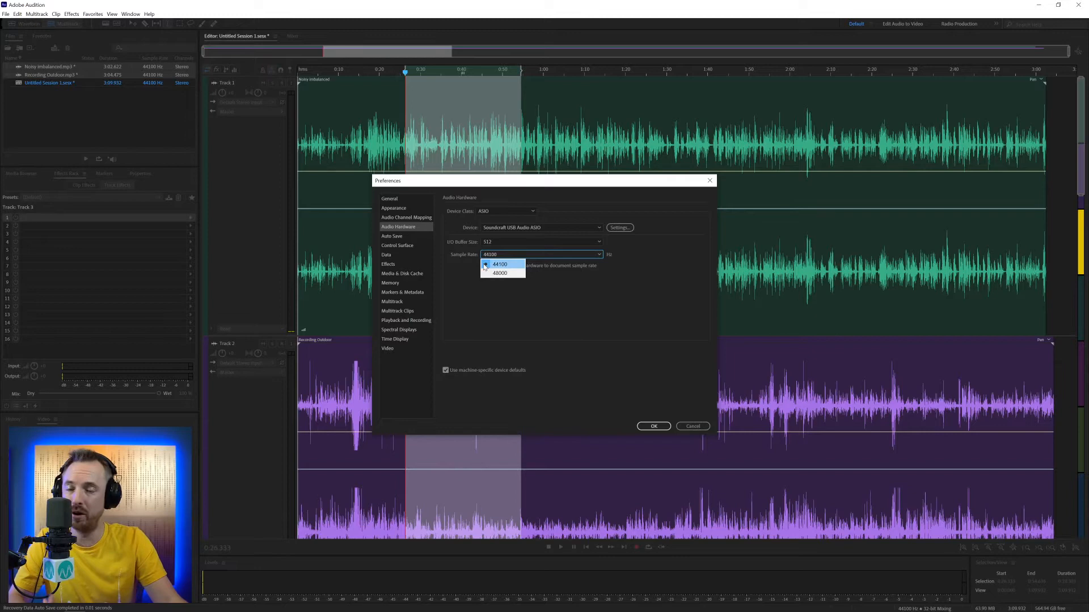
{"action": "mouse_move", "coordinate": [500, 273]}
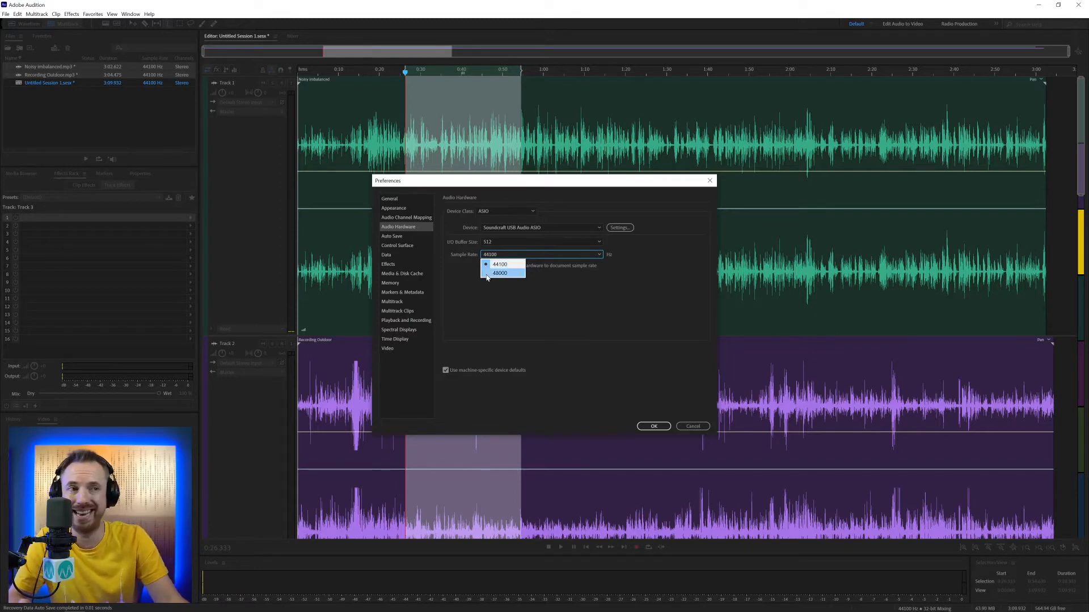
{"action": "mouse_move", "coordinate": [500, 264]}
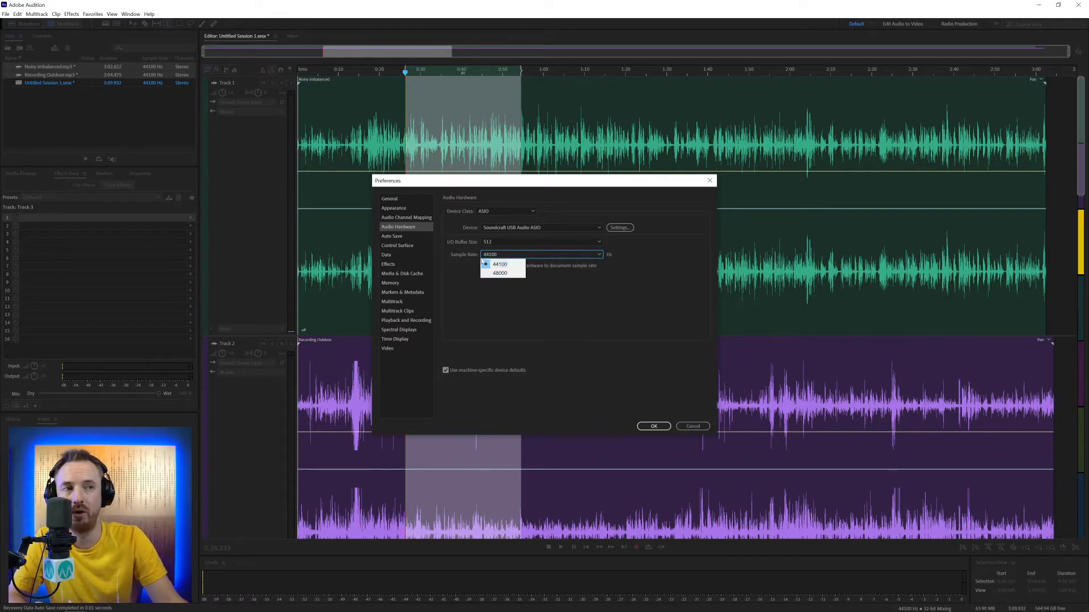
{"action": "left_click", "coordinate": [498, 264]}
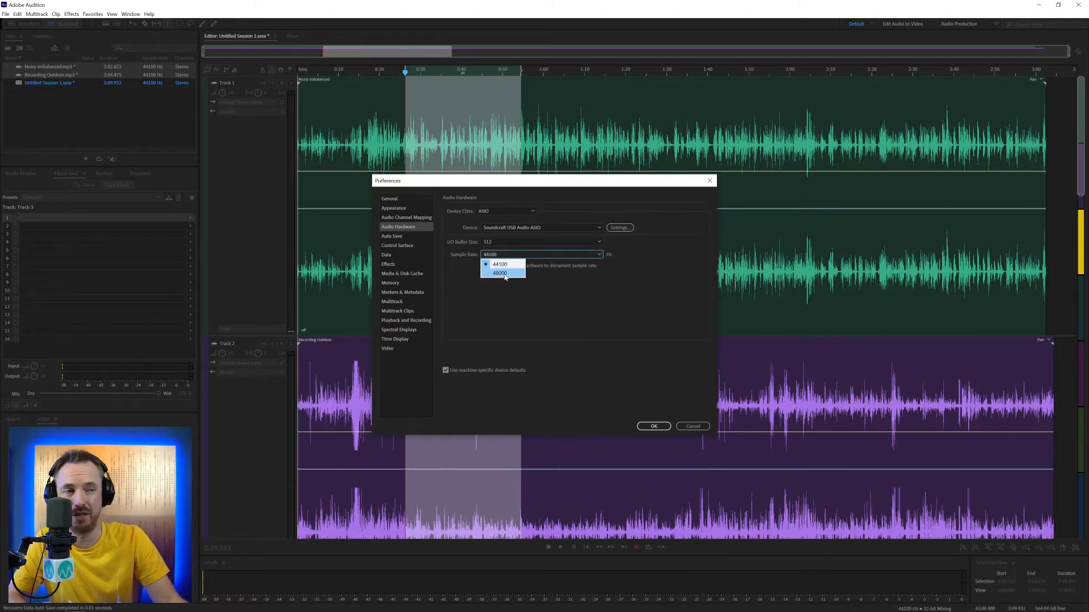
{"action": "left_click", "coordinate": [499, 265]}
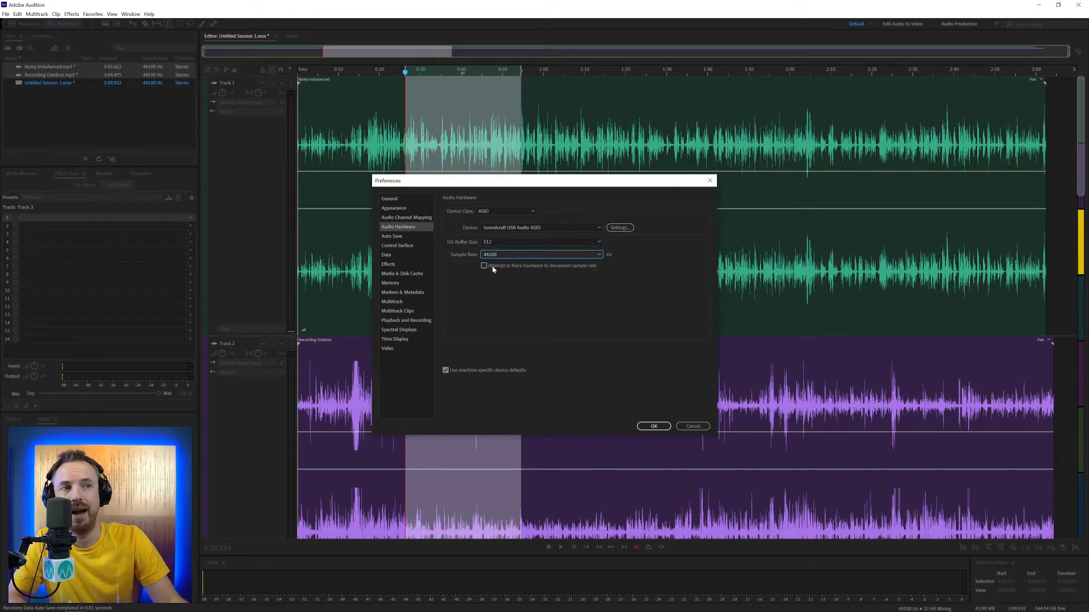
{"action": "mouse_move", "coordinate": [541, 266]}
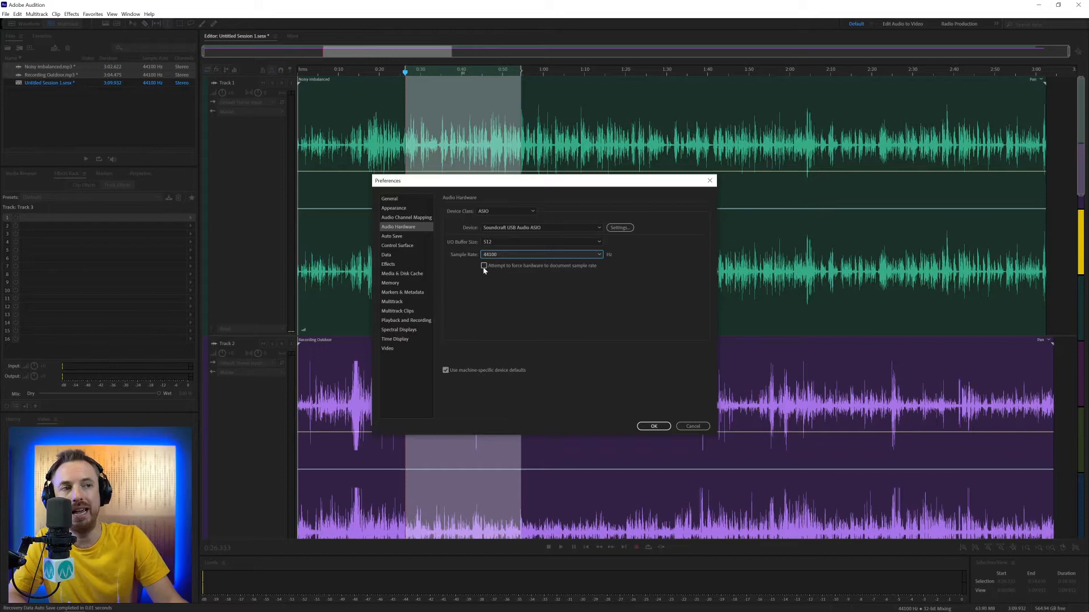
{"action": "mouse_move", "coordinate": [484, 266]}
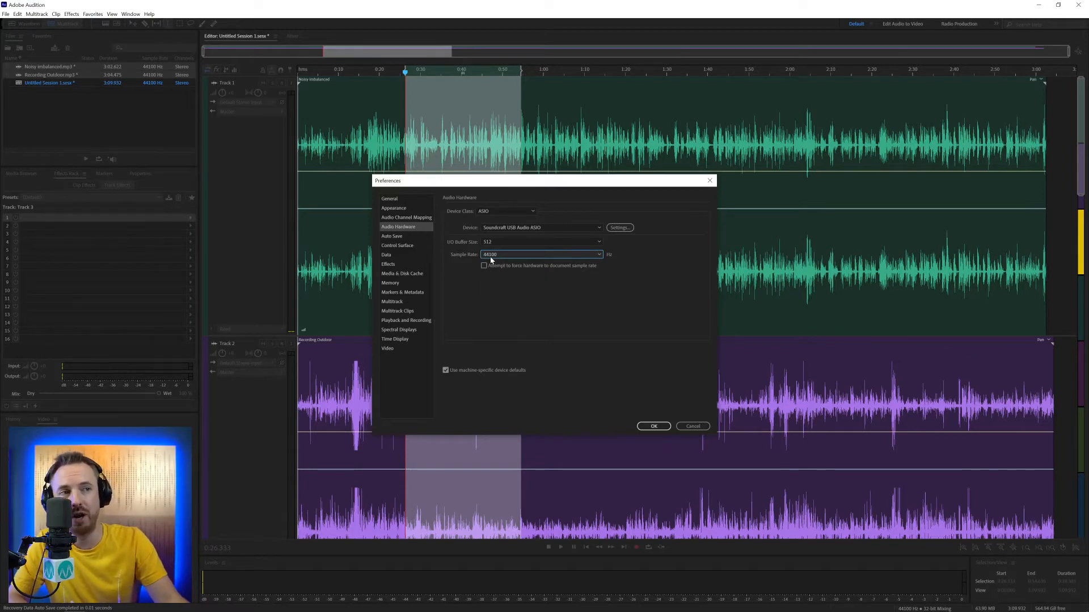
{"action": "mouse_move", "coordinate": [486, 265]}
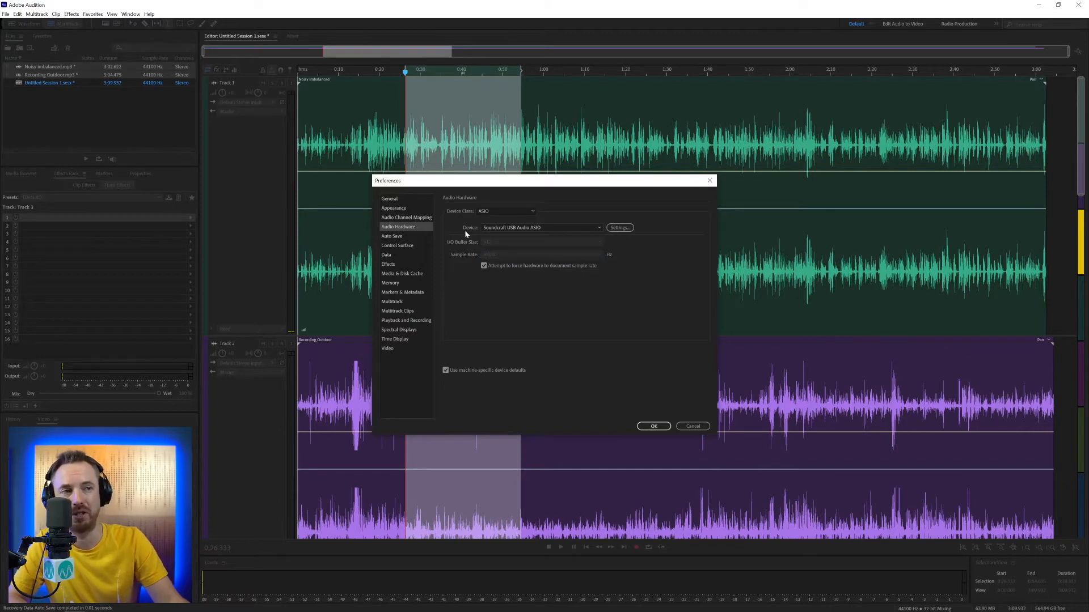
{"action": "mouse_move", "coordinate": [484, 251]}
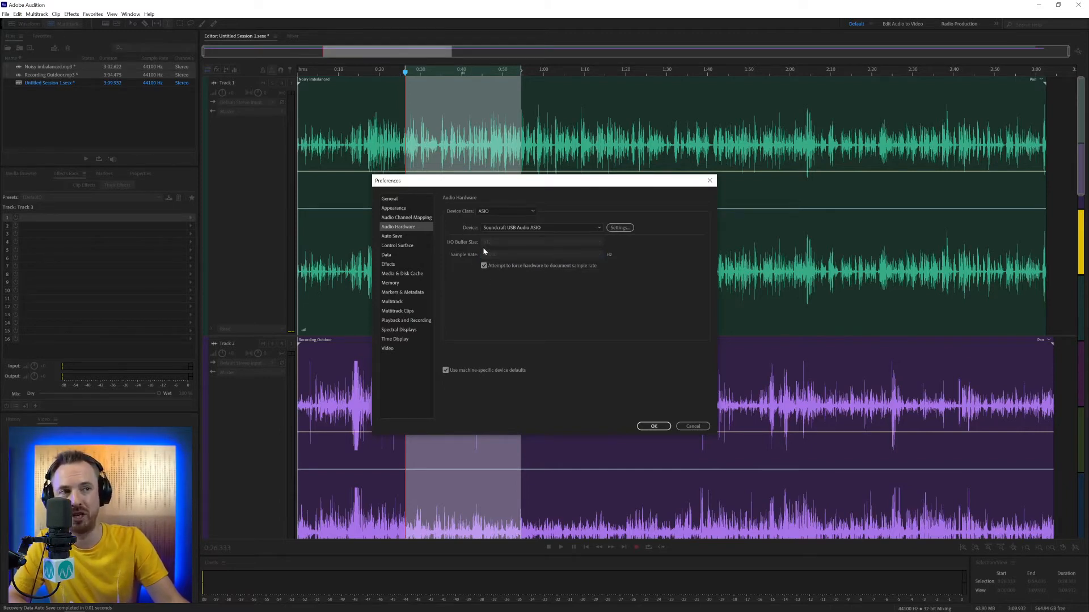
{"action": "mouse_move", "coordinate": [484, 266]}
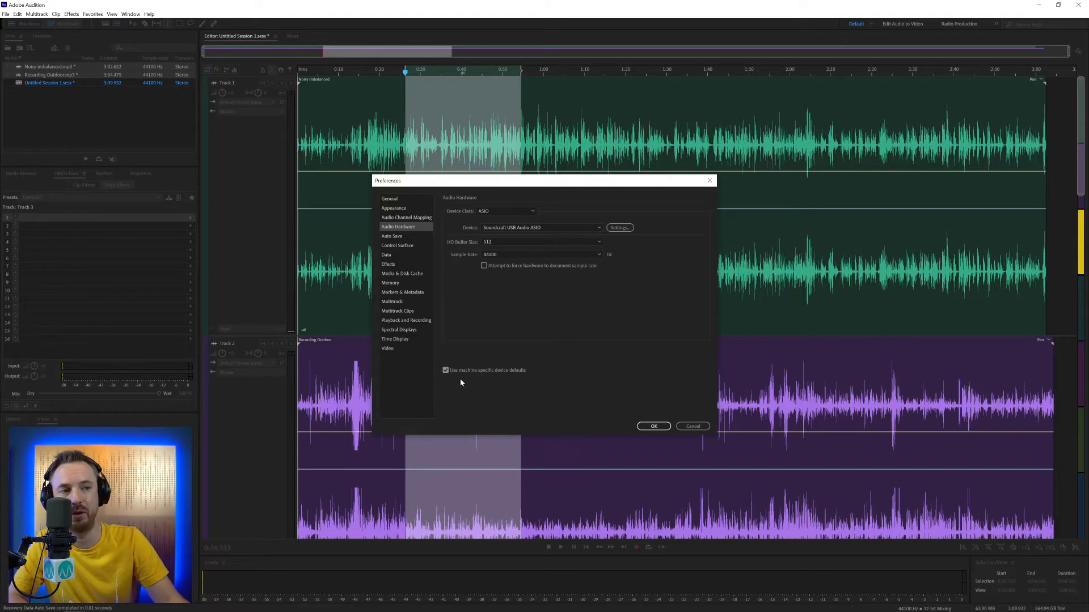
{"action": "mouse_move", "coordinate": [454, 411]}
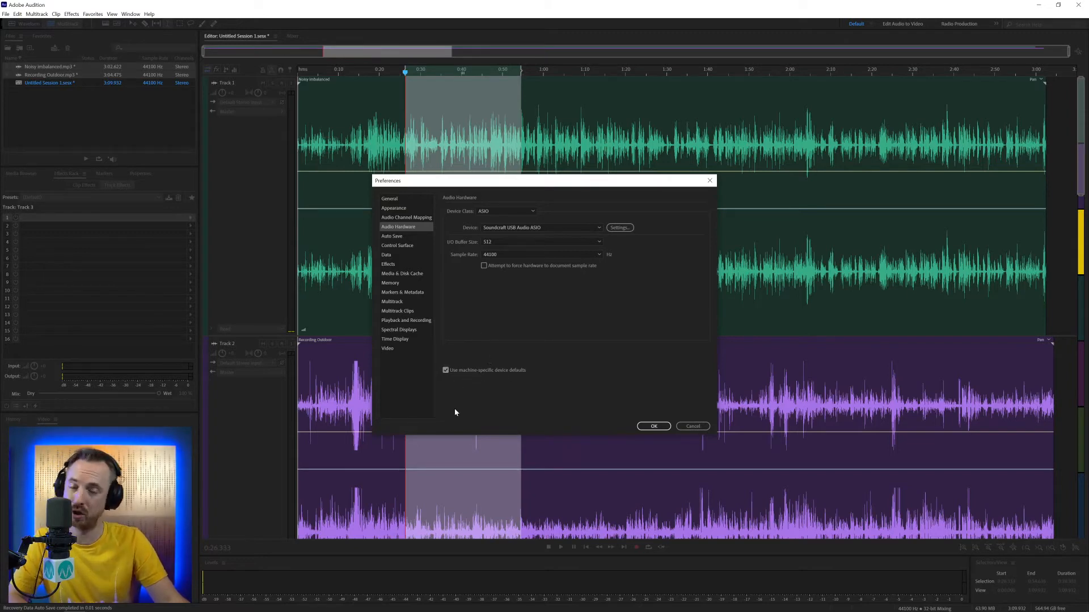
{"action": "mouse_move", "coordinate": [479, 398]}
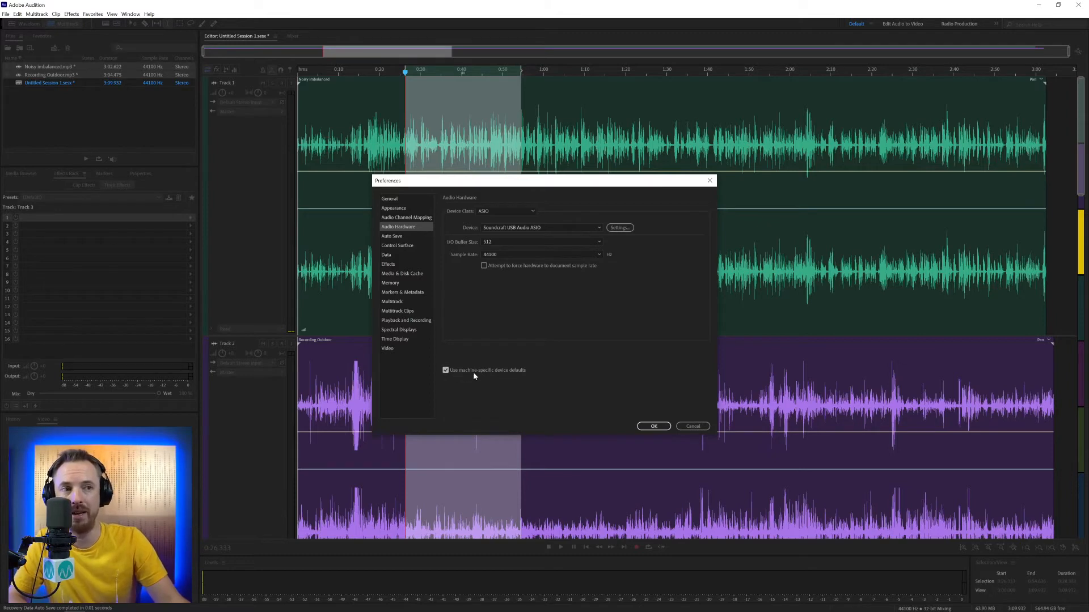
{"action": "mouse_move", "coordinate": [507, 220]}
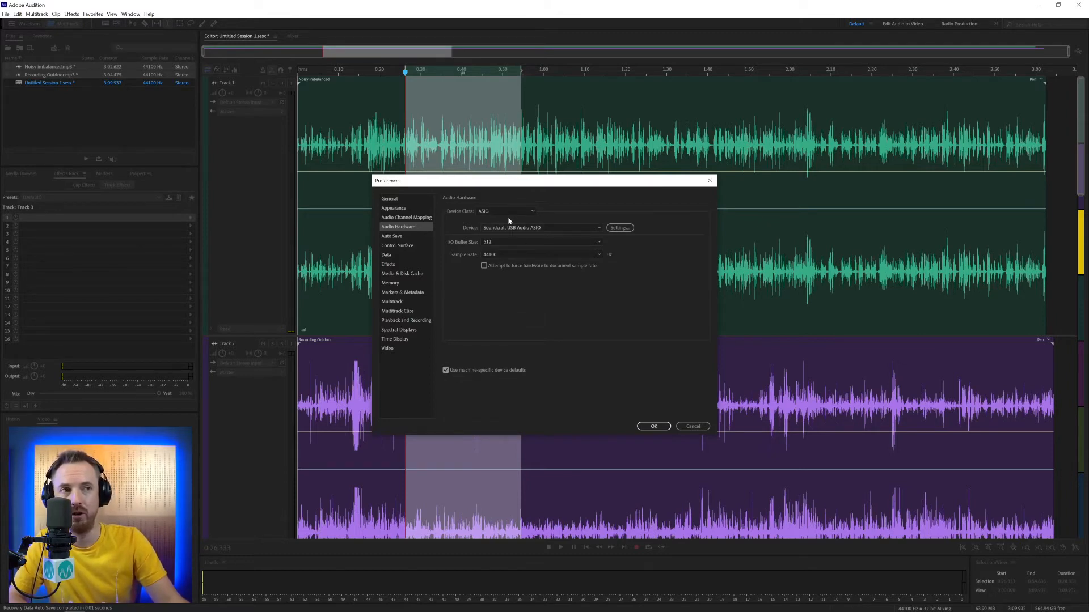
{"action": "mouse_move", "coordinate": [505, 365]}
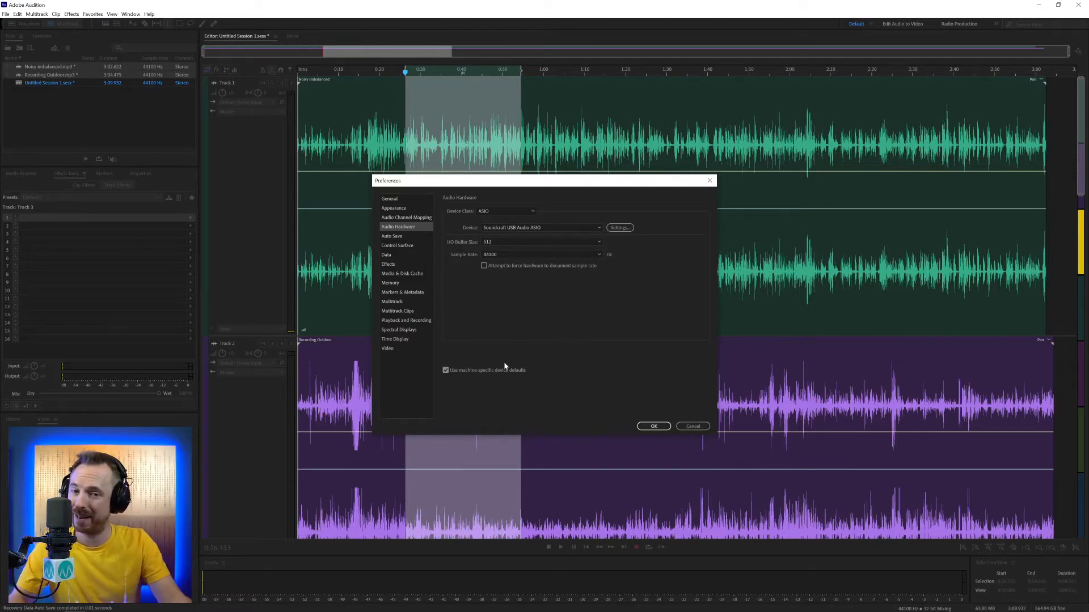
{"action": "mouse_move", "coordinate": [524, 291]}
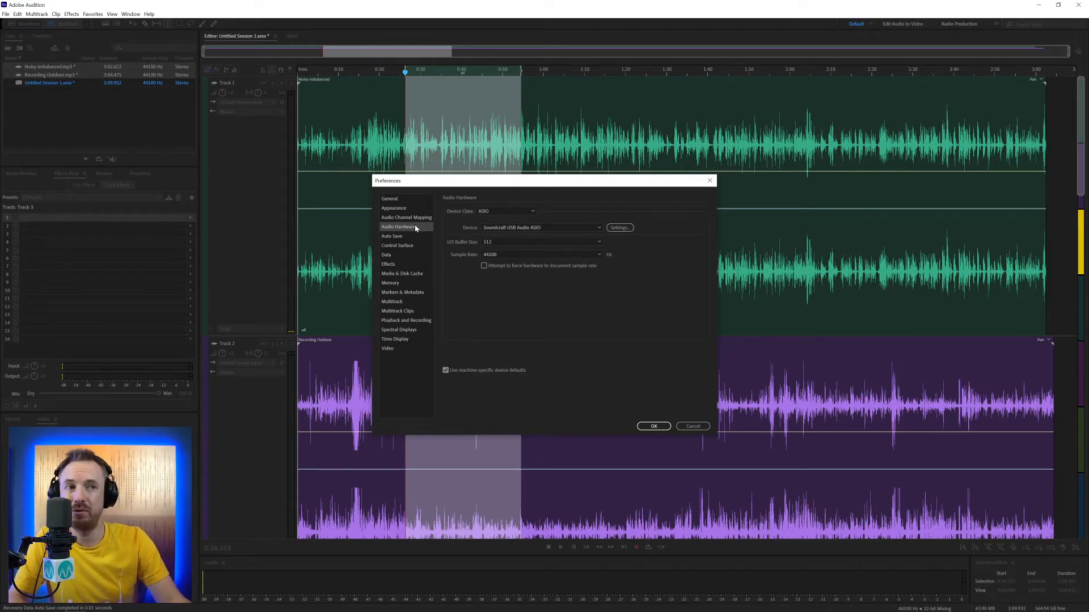
{"action": "mouse_move", "coordinate": [422, 235]}
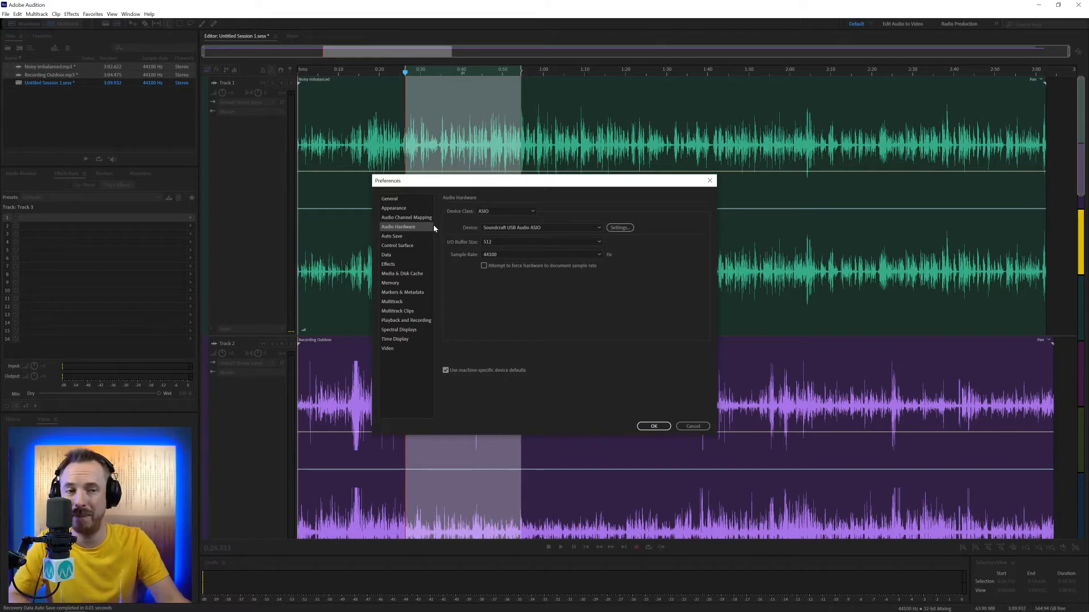
{"action": "mouse_move", "coordinate": [419, 217]}
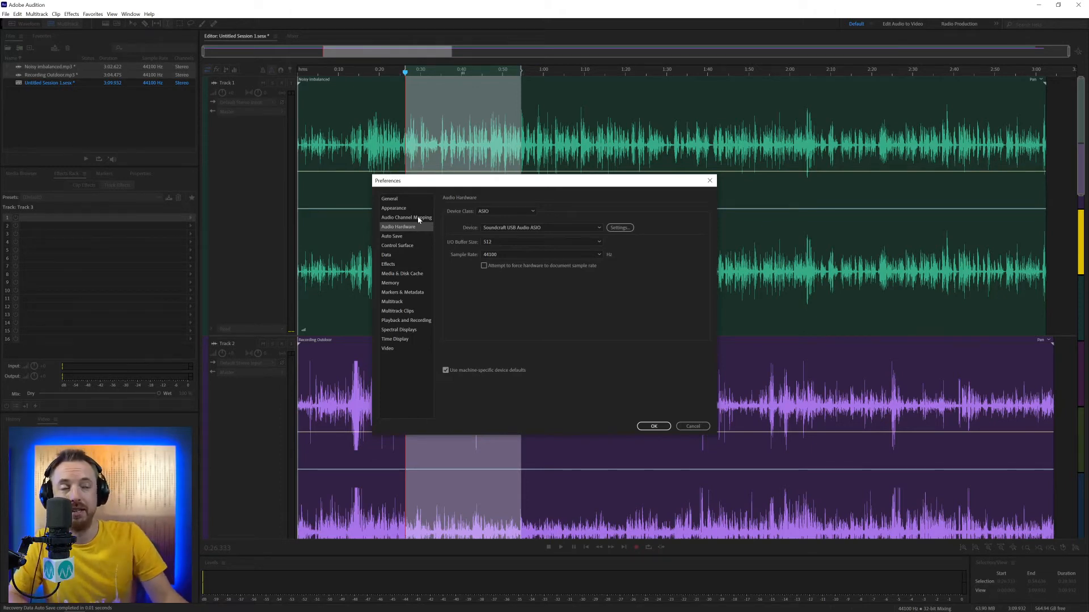
Check the Analogue 13/14 input and 7/8 output mapping, then apply and close Preferences.
{"action": "left_click", "coordinate": [406, 217]}
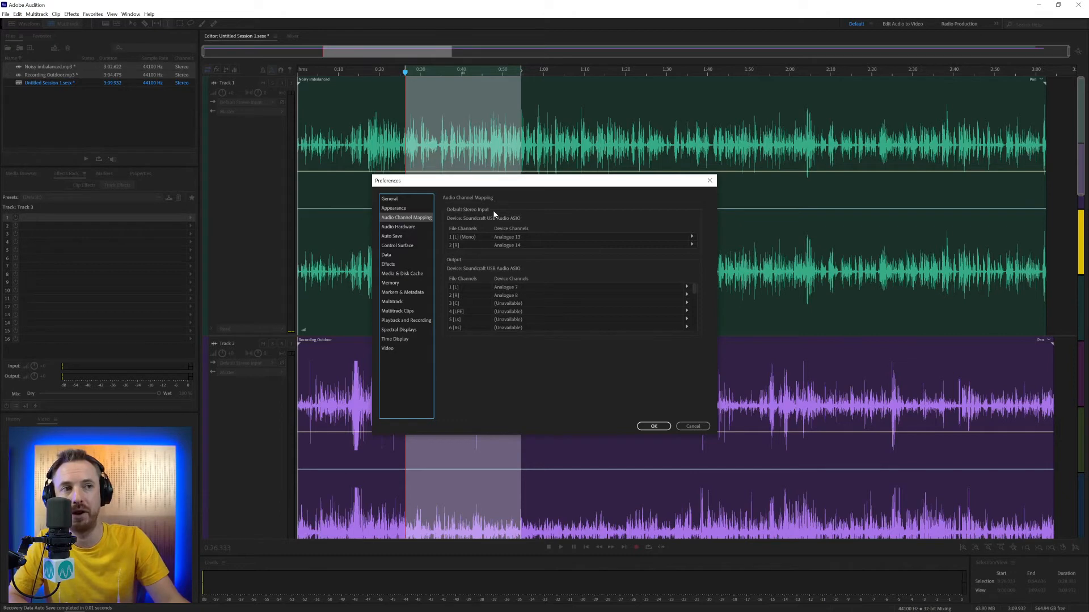
{"action": "mouse_move", "coordinate": [451, 254]}
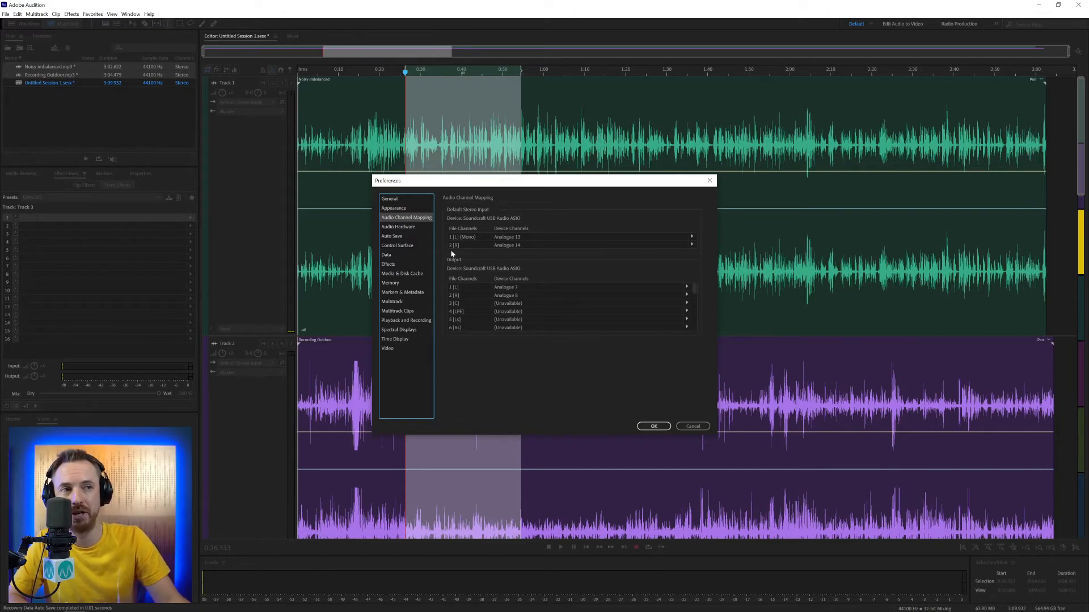
{"action": "mouse_move", "coordinate": [451, 316]}
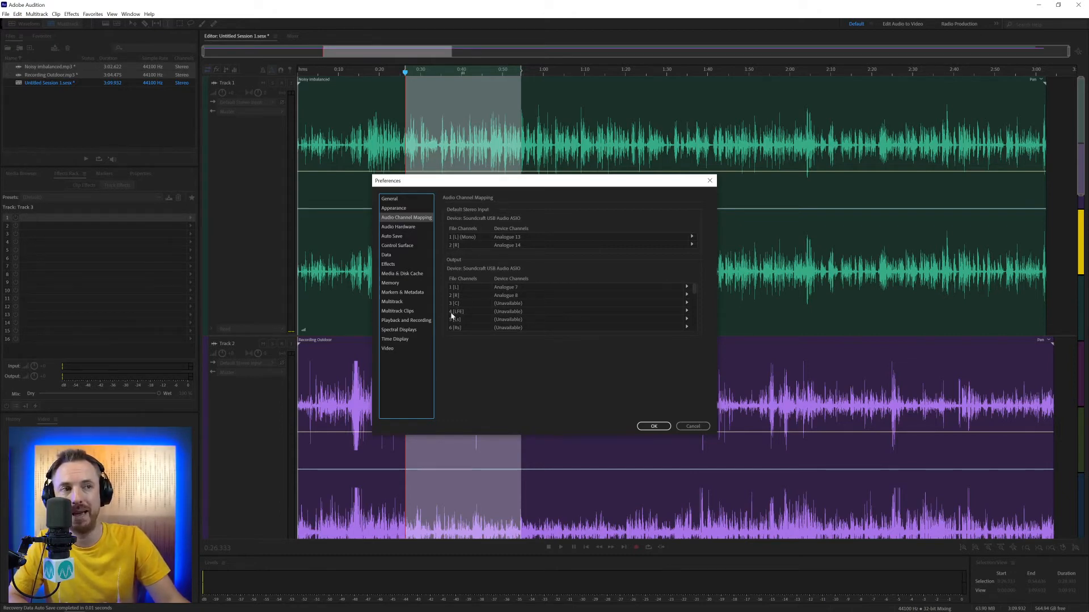
{"action": "mouse_move", "coordinate": [534, 250]}
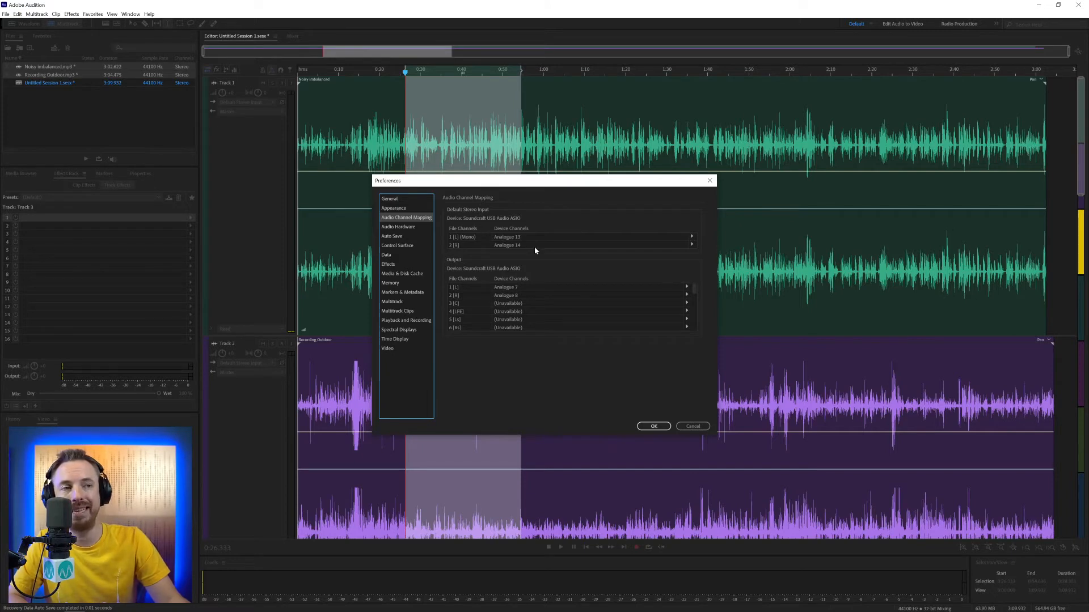
{"action": "mouse_move", "coordinate": [596, 239]}
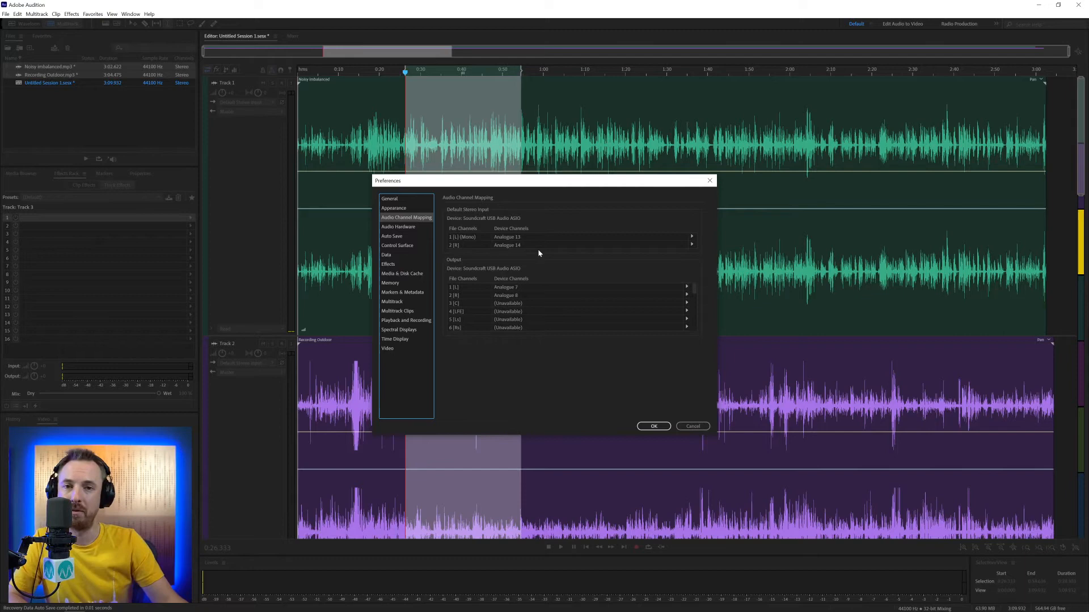
{"action": "mouse_move", "coordinate": [526, 248]}
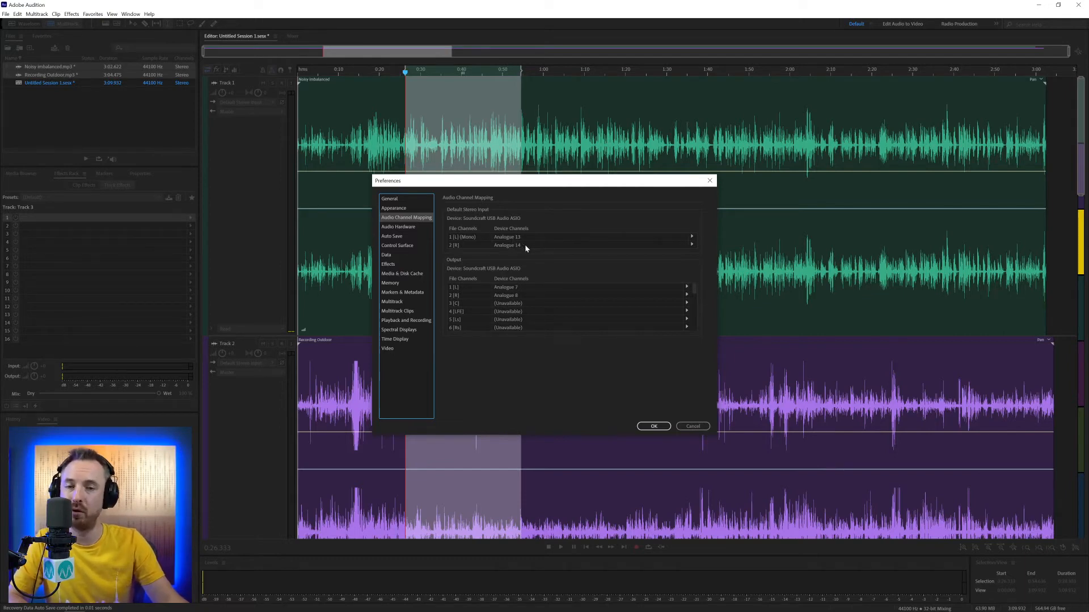
{"action": "mouse_move", "coordinate": [694, 240]}
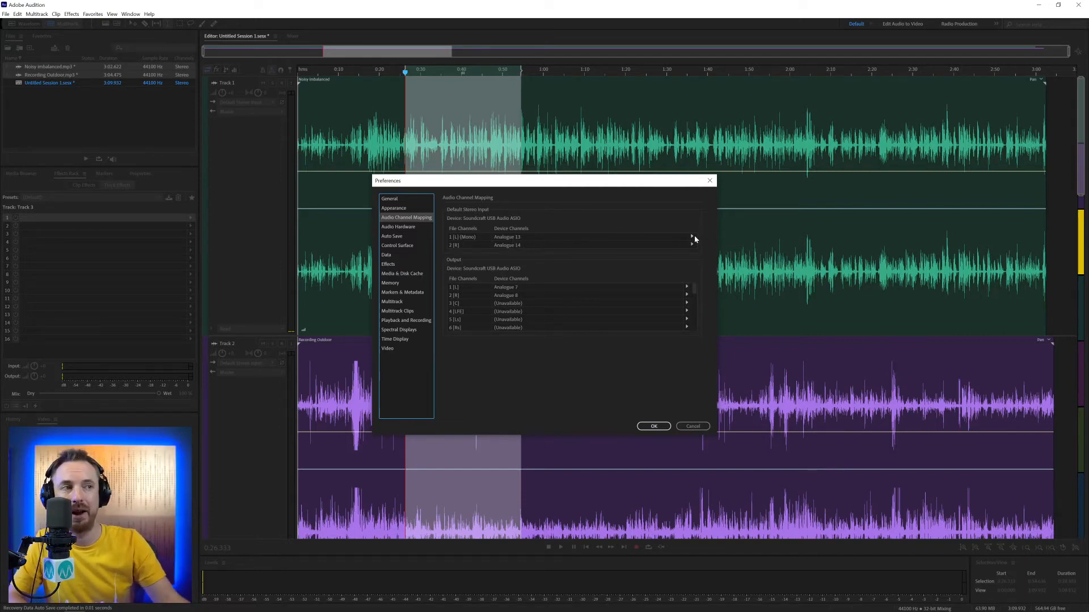
{"action": "left_click", "coordinate": [691, 237]}
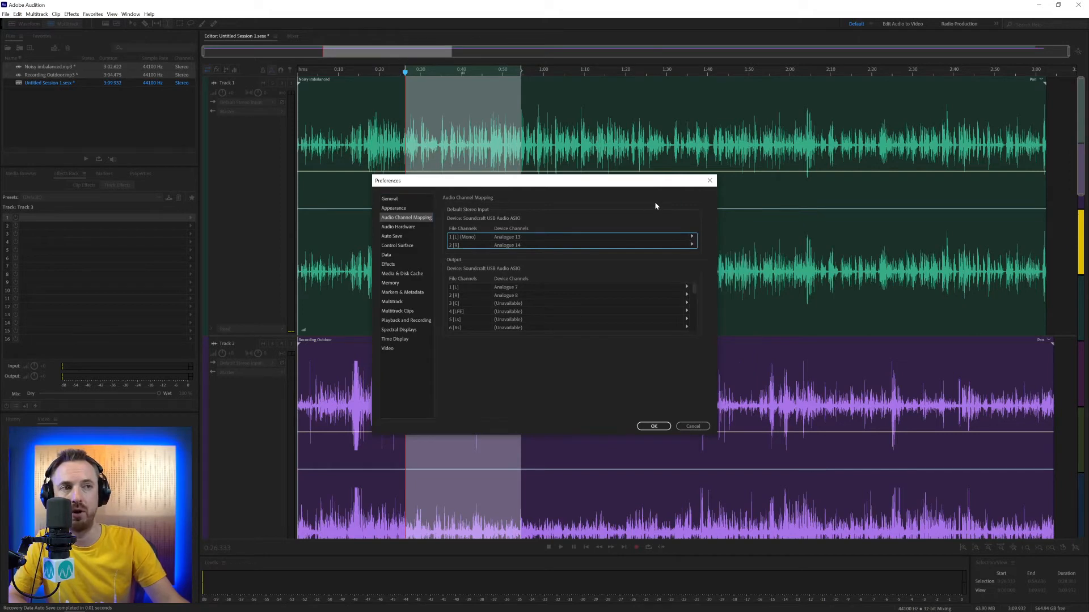
{"action": "mouse_move", "coordinate": [681, 361]}
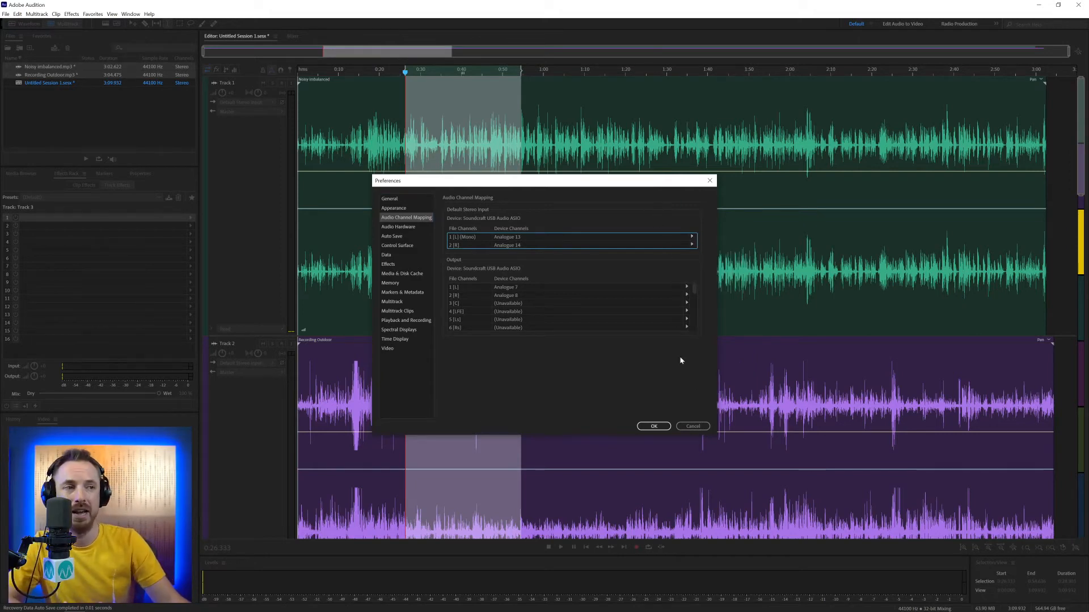
{"action": "left_click", "coordinate": [652, 426]}
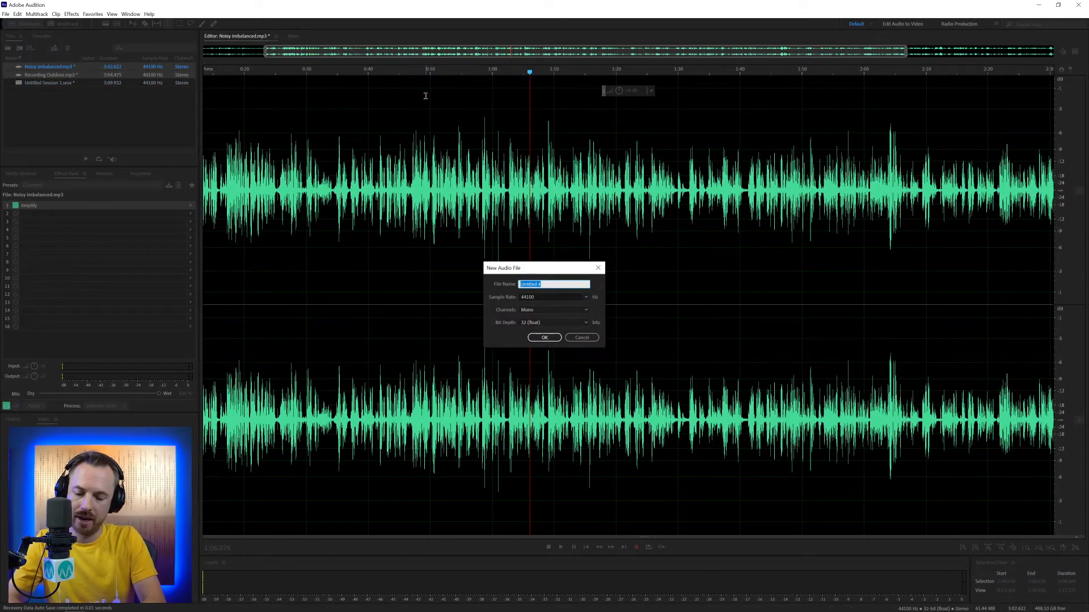
Create the mono 'Audio Input' file, record a short test take, and reopen Preferences.
{"action": "type", "text": "Audio Input"}
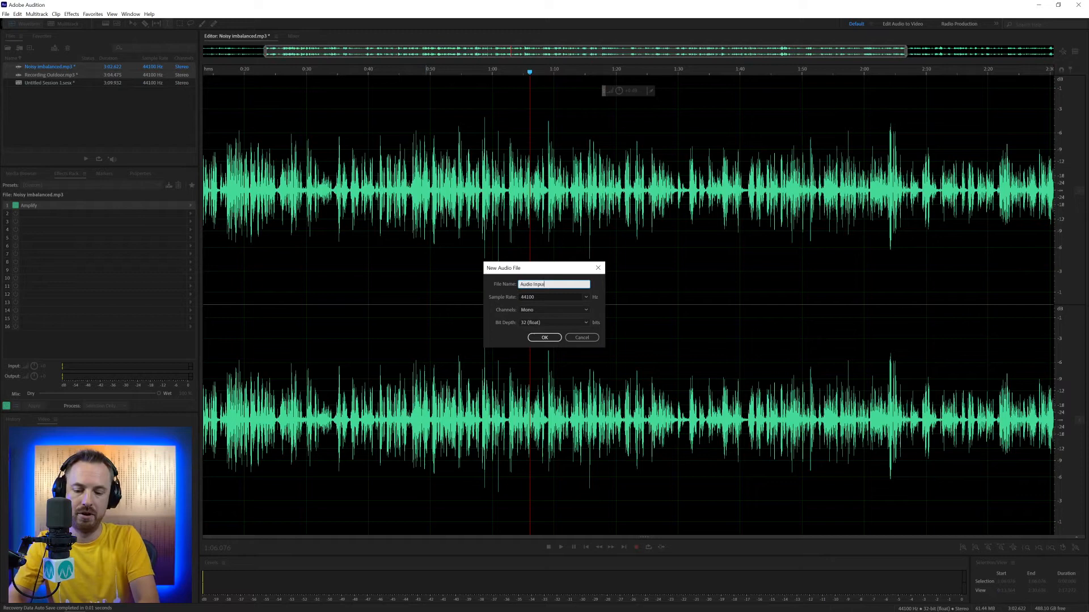
{"action": "left_click", "coordinate": [545, 337]}
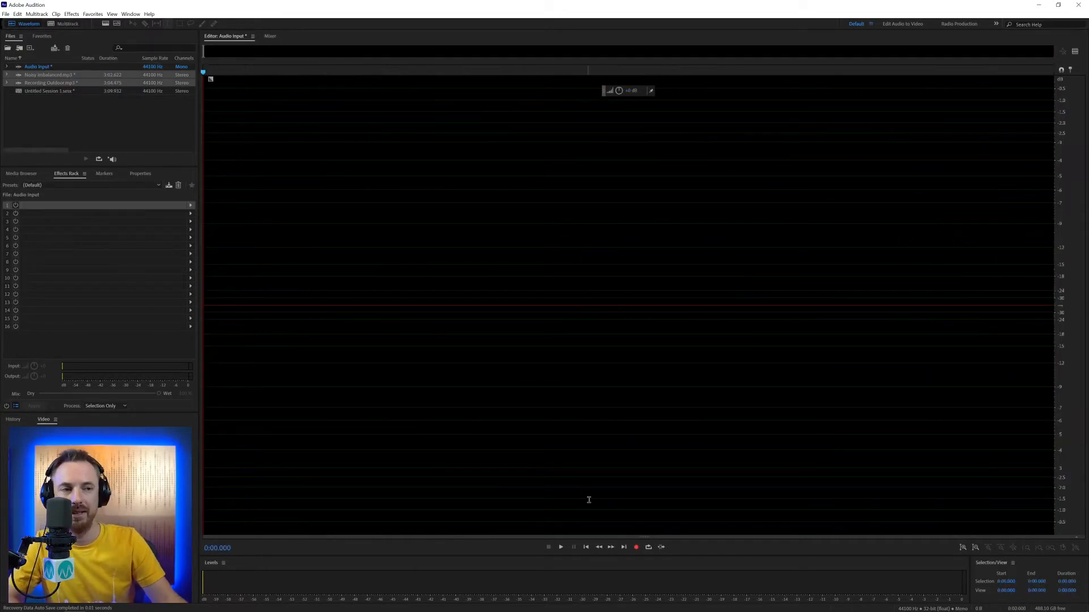
{"action": "left_click", "coordinate": [635, 547]}
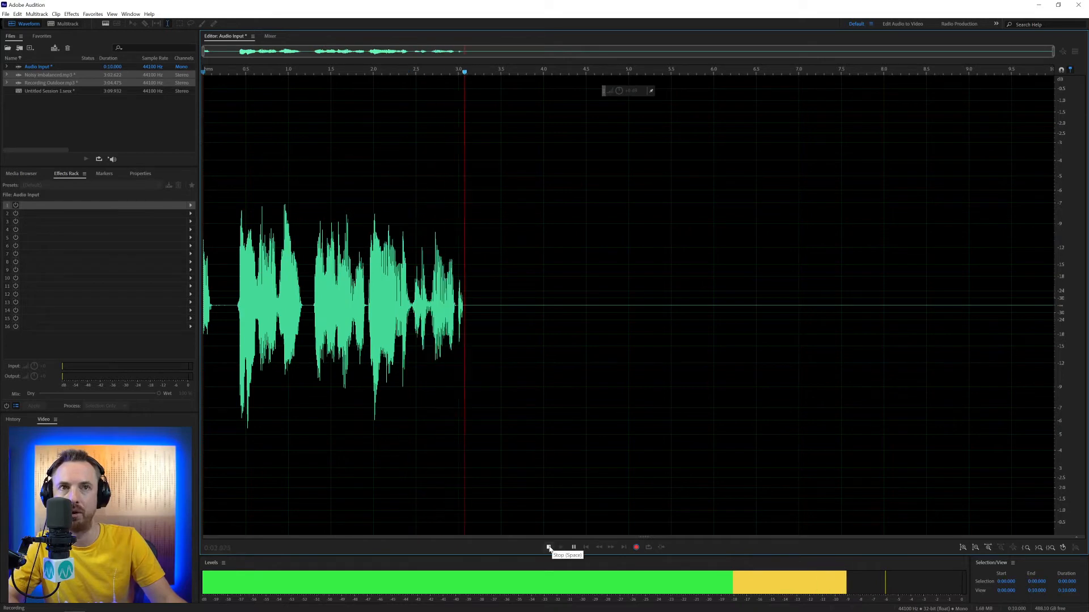
{"action": "left_click", "coordinate": [548, 547]}
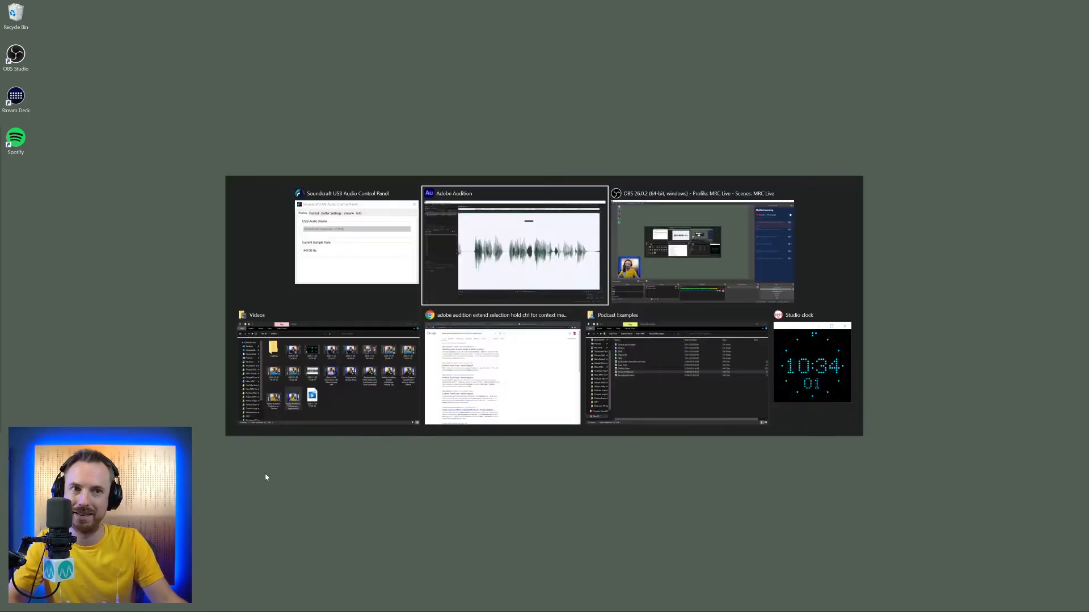
{"action": "left_click", "coordinate": [514, 247]}
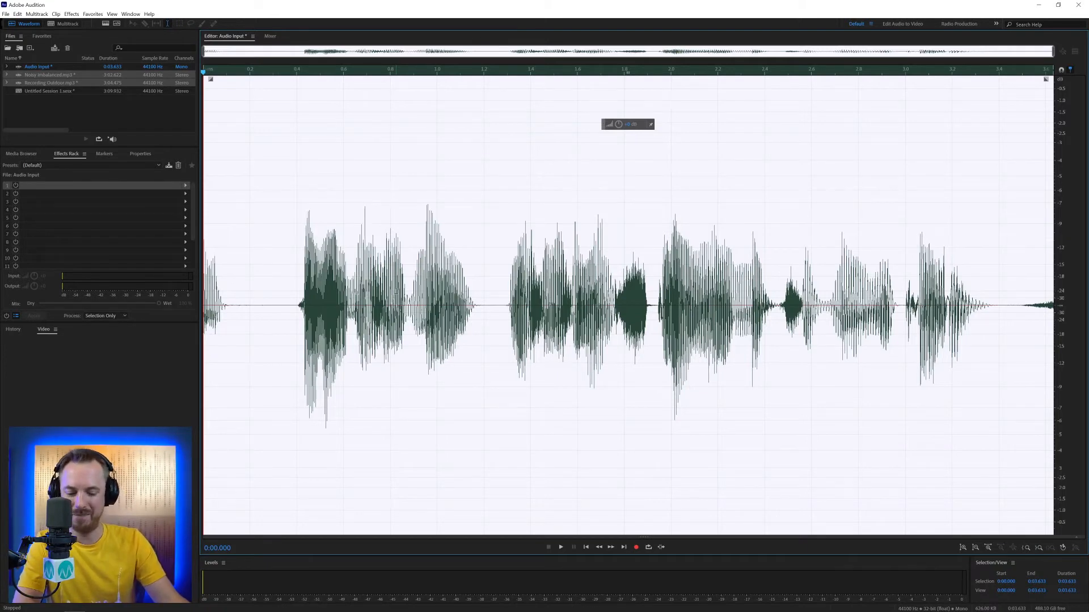
{"action": "left_click", "coordinate": [16, 14]}
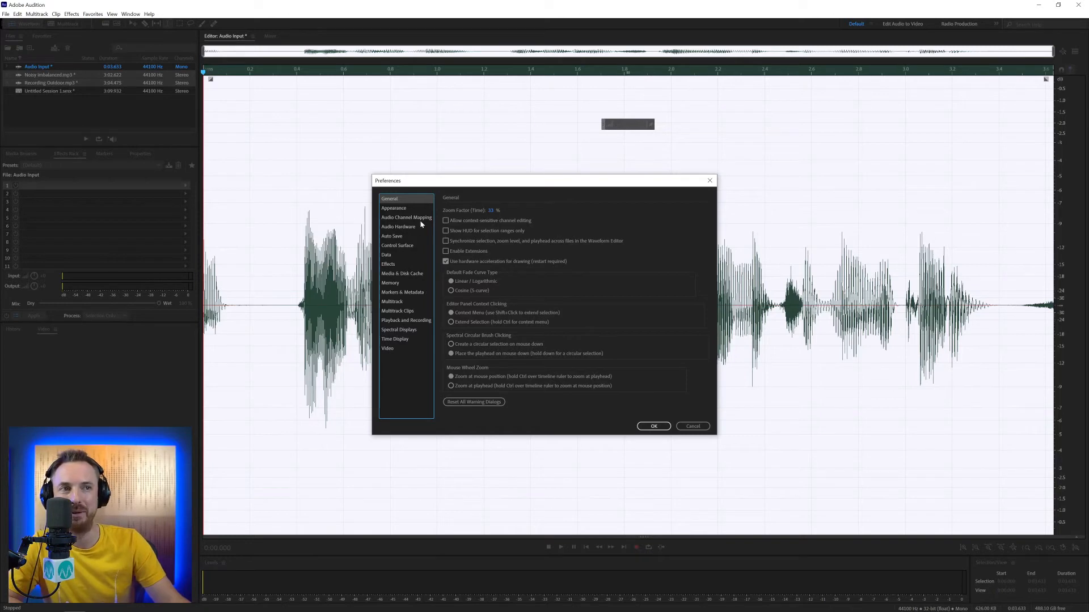
Recheck the stereo input mapping, close Preferences, and record a quieter take into Audio Input 1.
{"action": "left_click", "coordinate": [406, 217]}
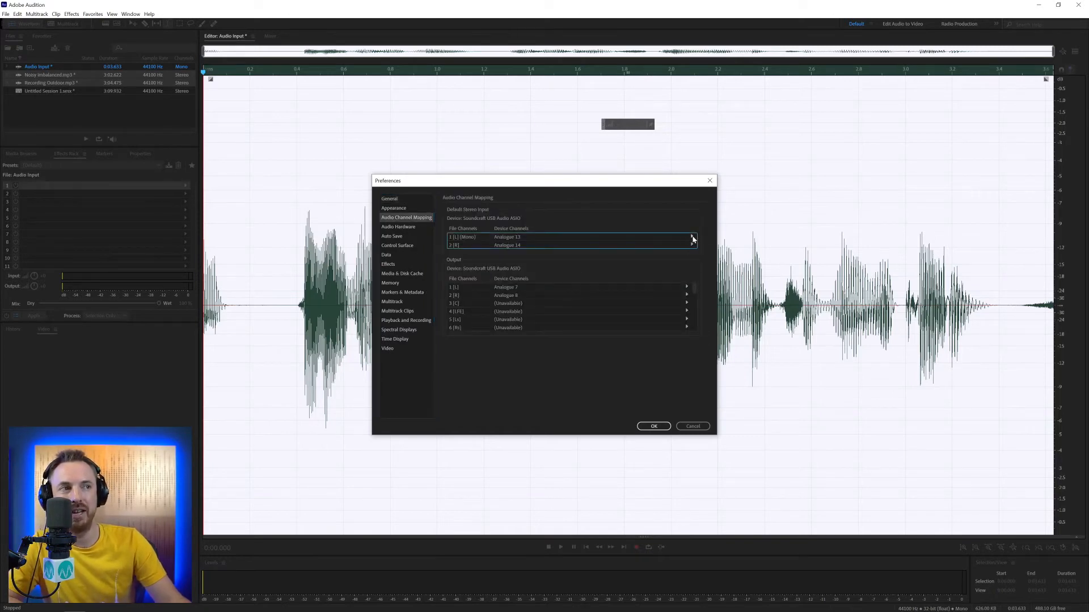
{"action": "left_click", "coordinate": [691, 238]}
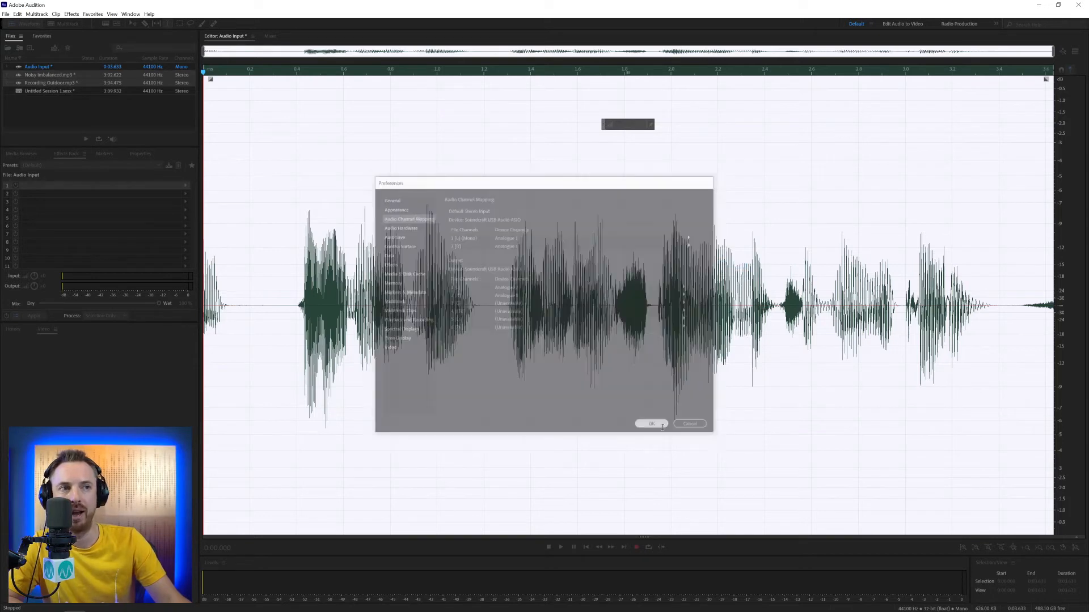
{"action": "left_click", "coordinate": [651, 425]}
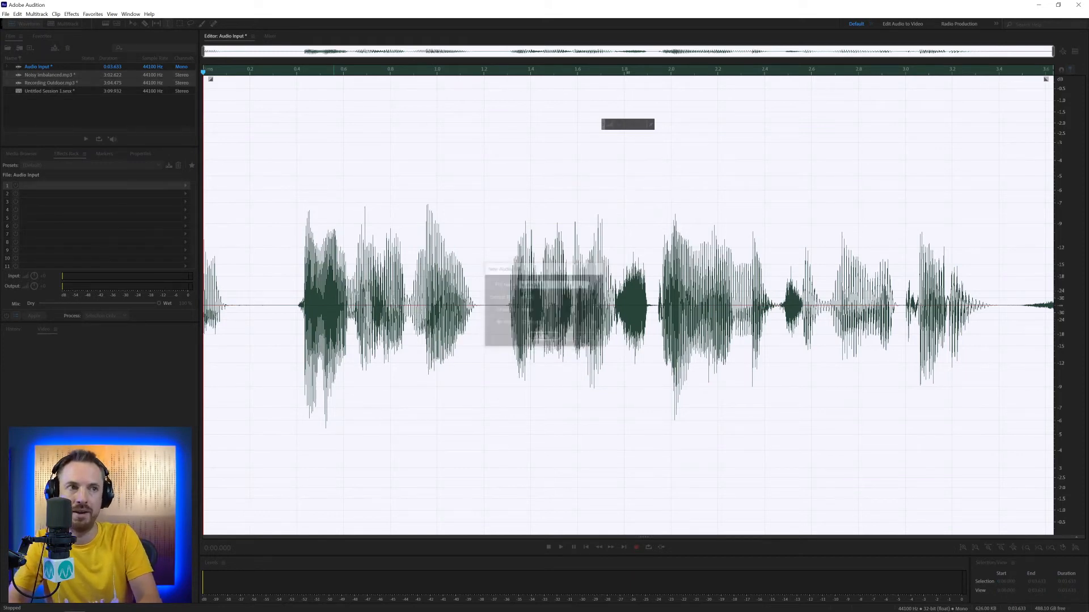
{"action": "left_click", "coordinate": [635, 548]}
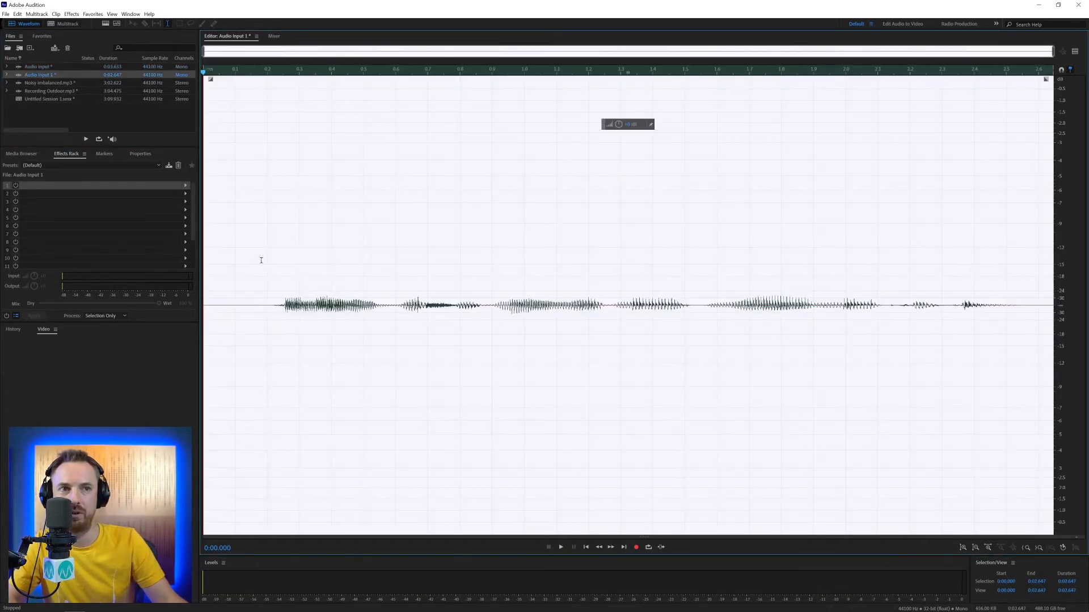
Play Audio Input 1 twice, play the Audio Input take from Files, then reopen Preferences.
{"action": "left_click", "coordinate": [560, 547]}
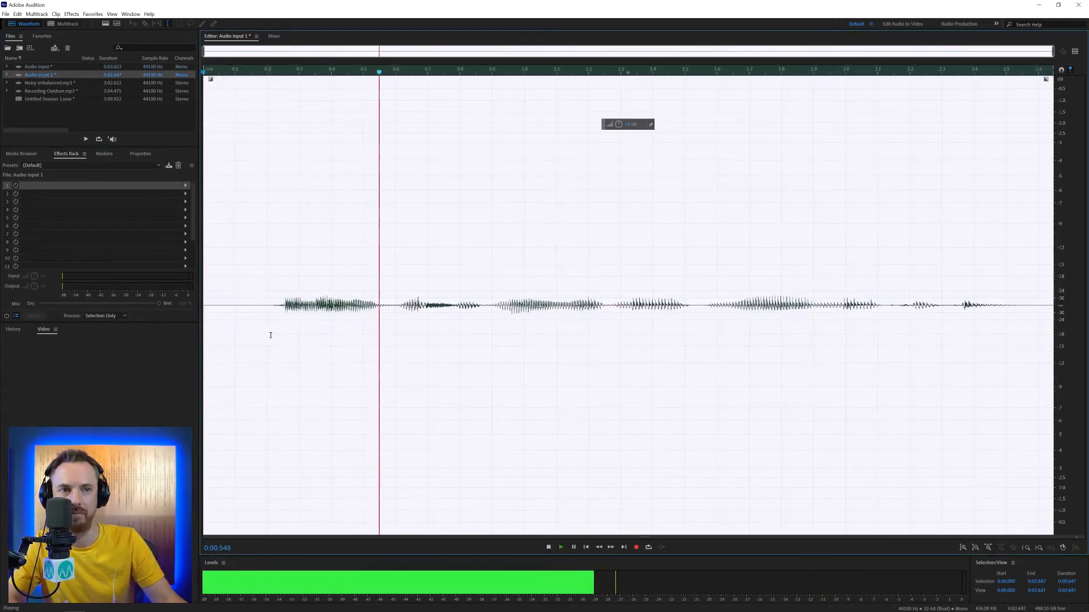
{"action": "left_click", "coordinate": [548, 548]}
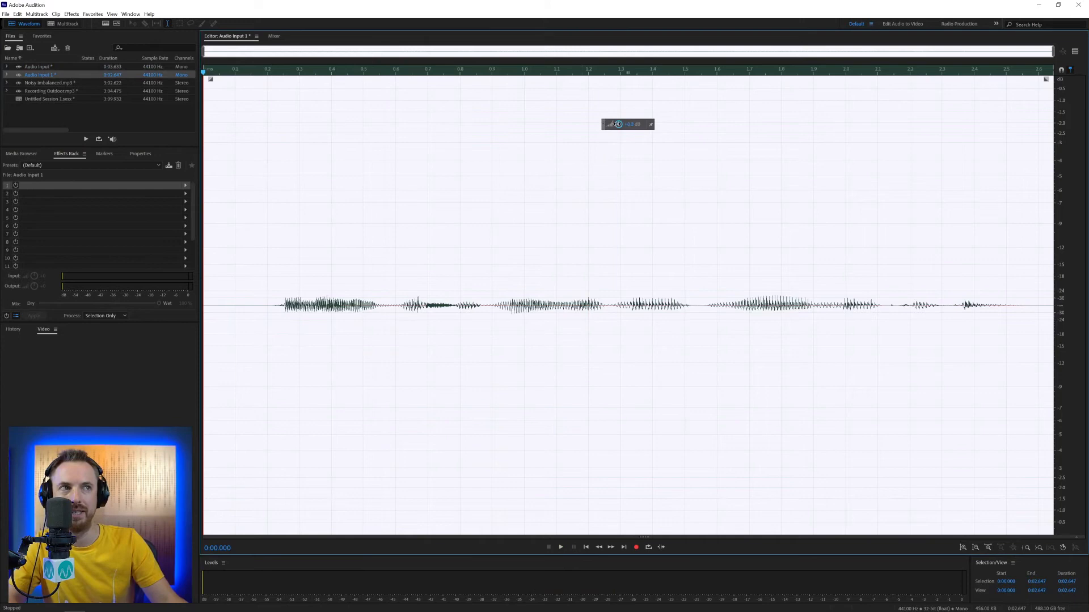
{"action": "left_click", "coordinate": [560, 547]}
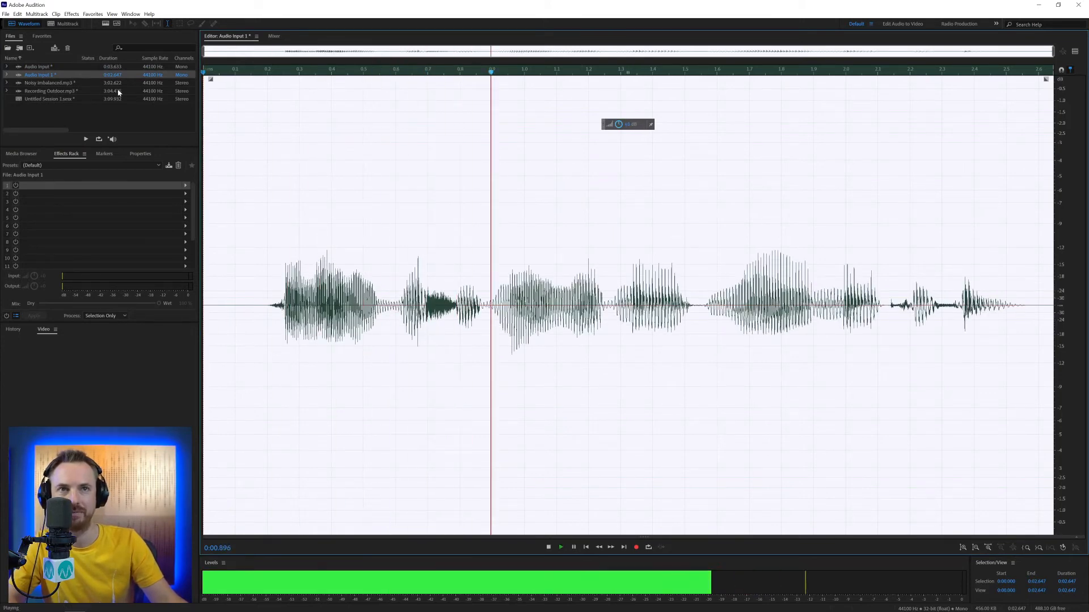
{"action": "left_click", "coordinate": [38, 66]}
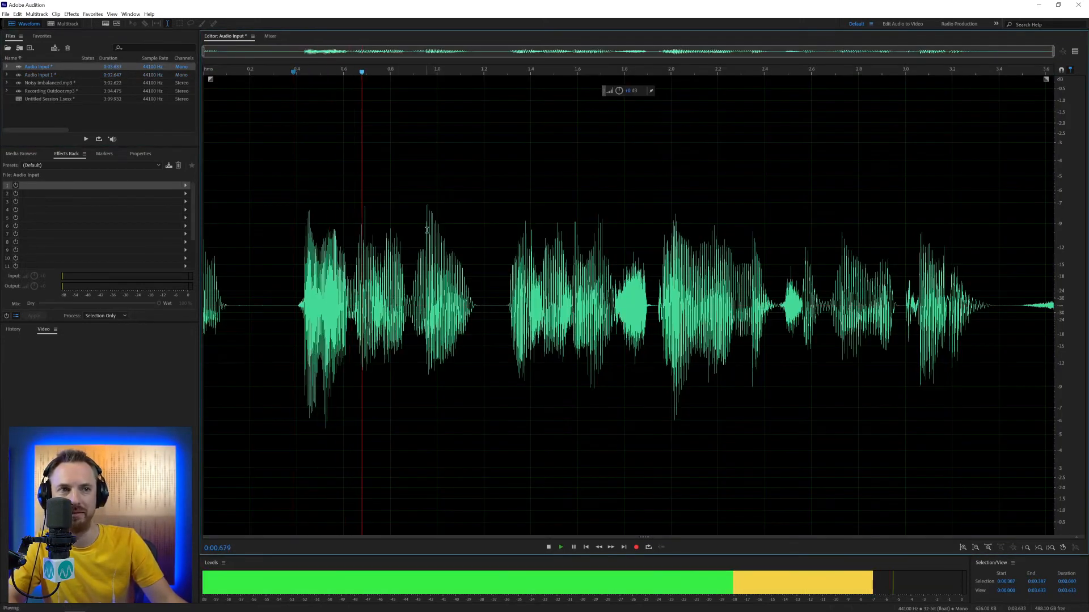
{"action": "left_click", "coordinate": [547, 546]}
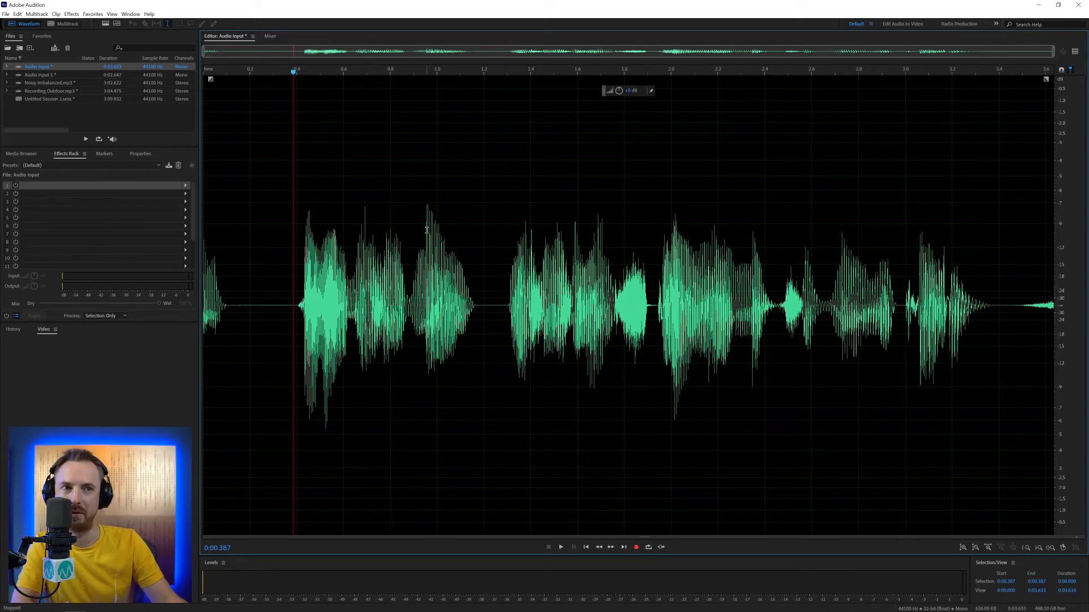
{"action": "left_click", "coordinate": [16, 13]}
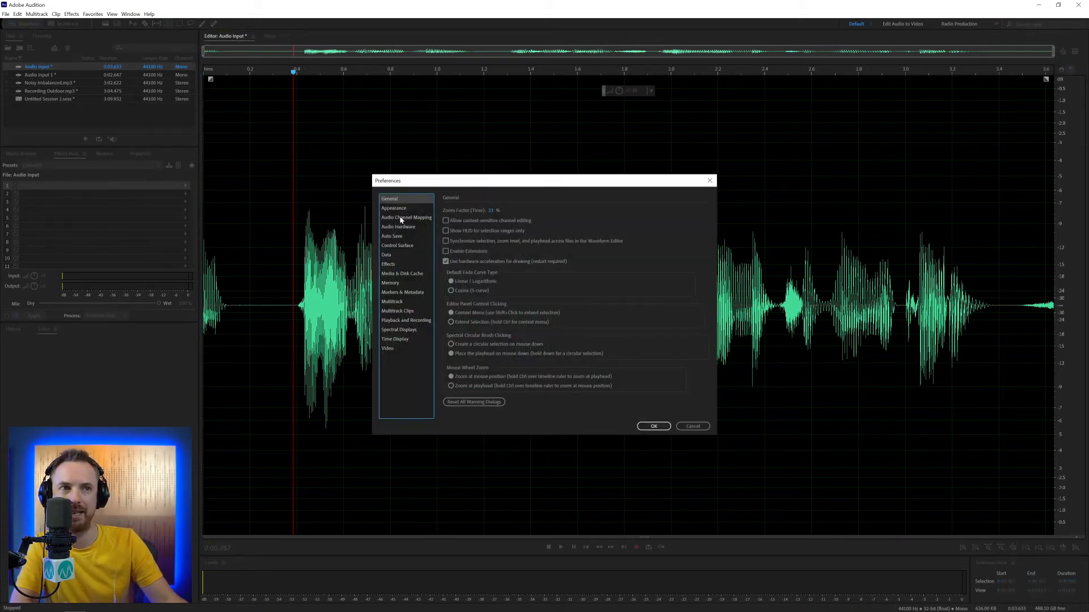
In Audio Channel Mapping, assign stereo input channel 1 to Analogue 13 and channel 2 to Analogue 14.
{"action": "left_click", "coordinate": [407, 217]}
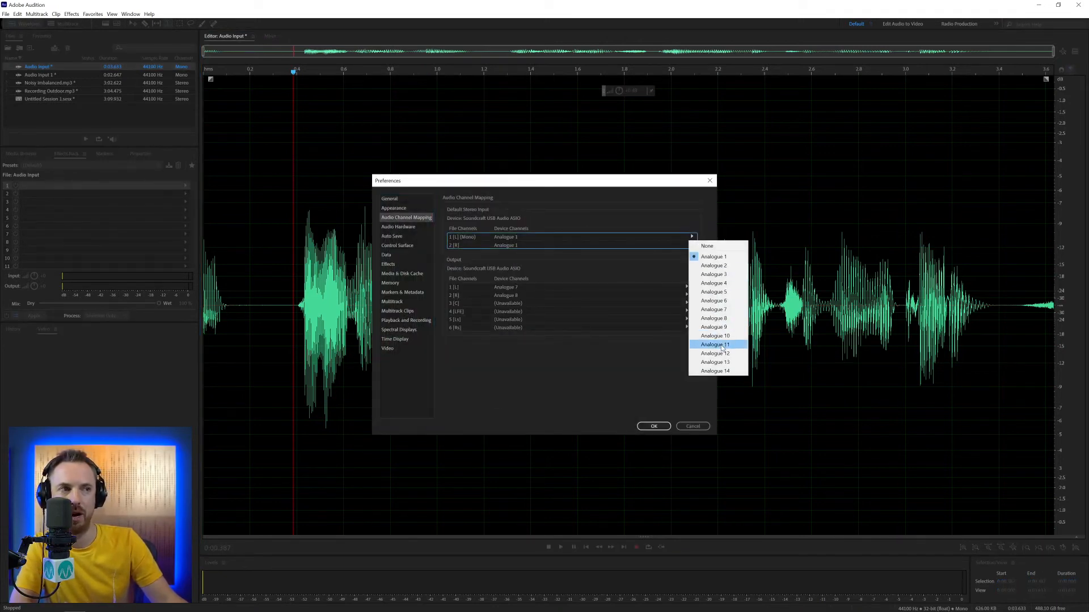
{"action": "left_click", "coordinate": [715, 344]}
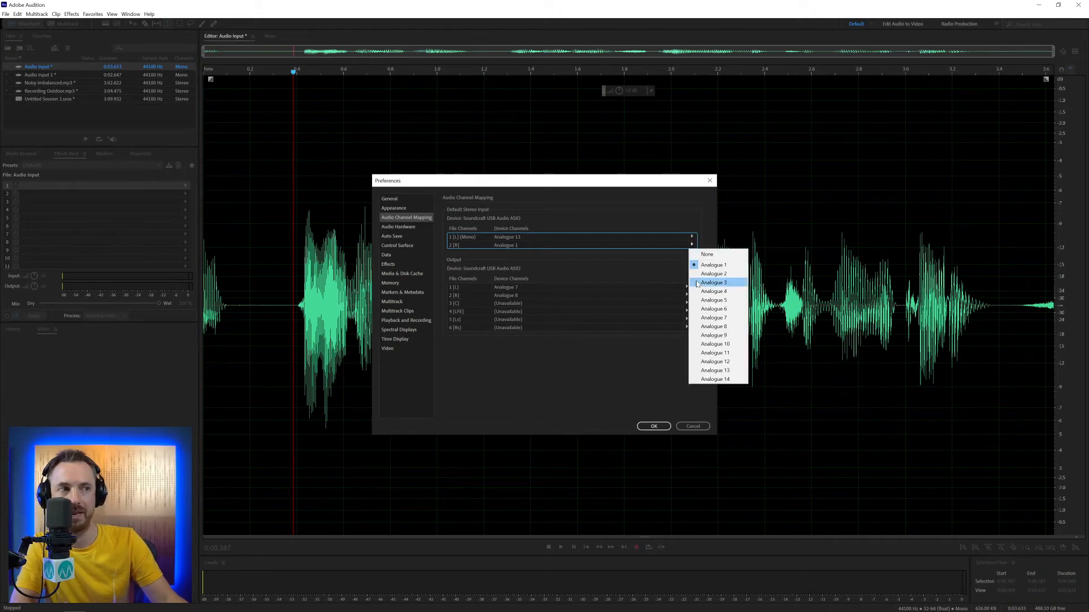
{"action": "left_click", "coordinate": [716, 379]}
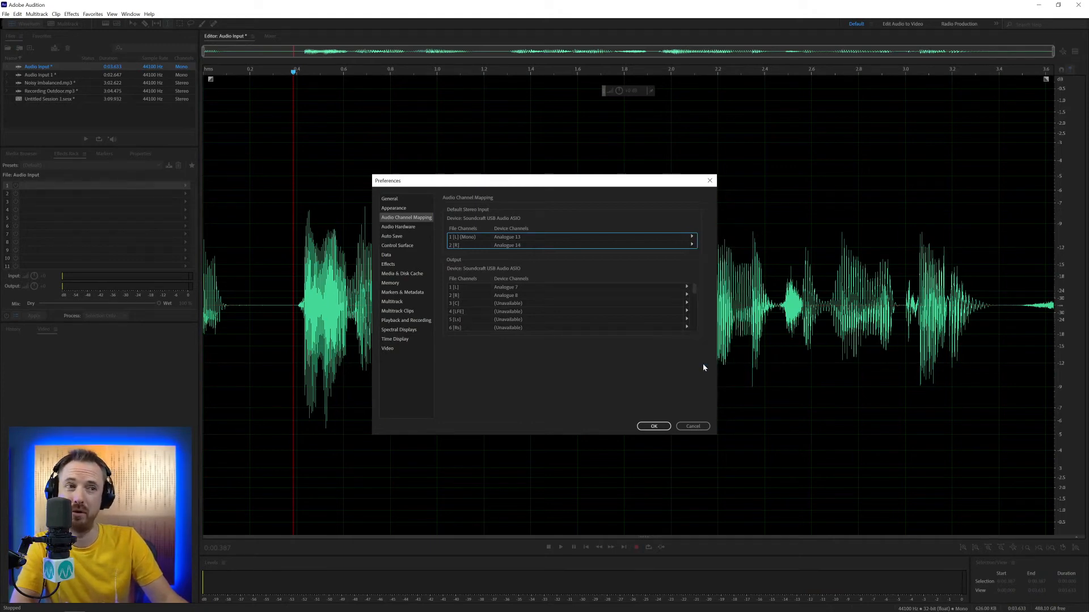
{"action": "mouse_move", "coordinate": [497, 365]}
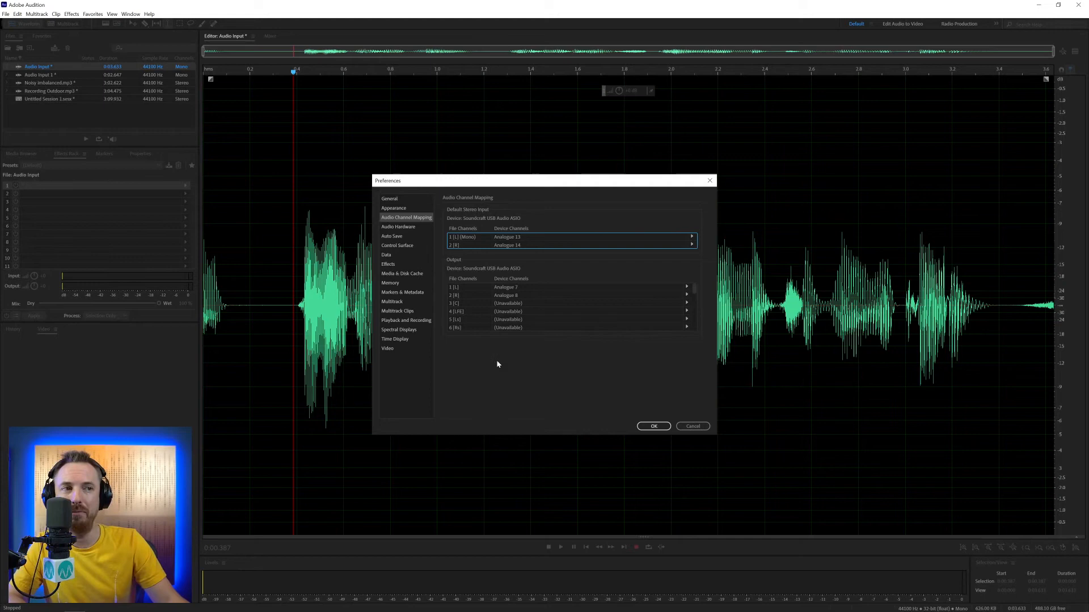
{"action": "mouse_move", "coordinate": [518, 296]}
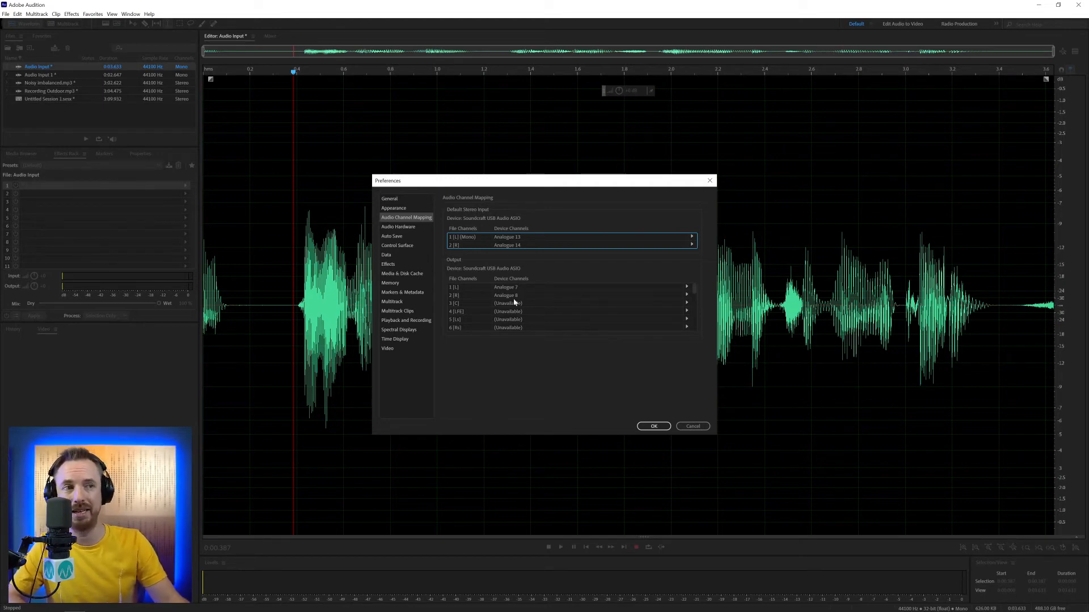
{"action": "left_click", "coordinate": [686, 287]}
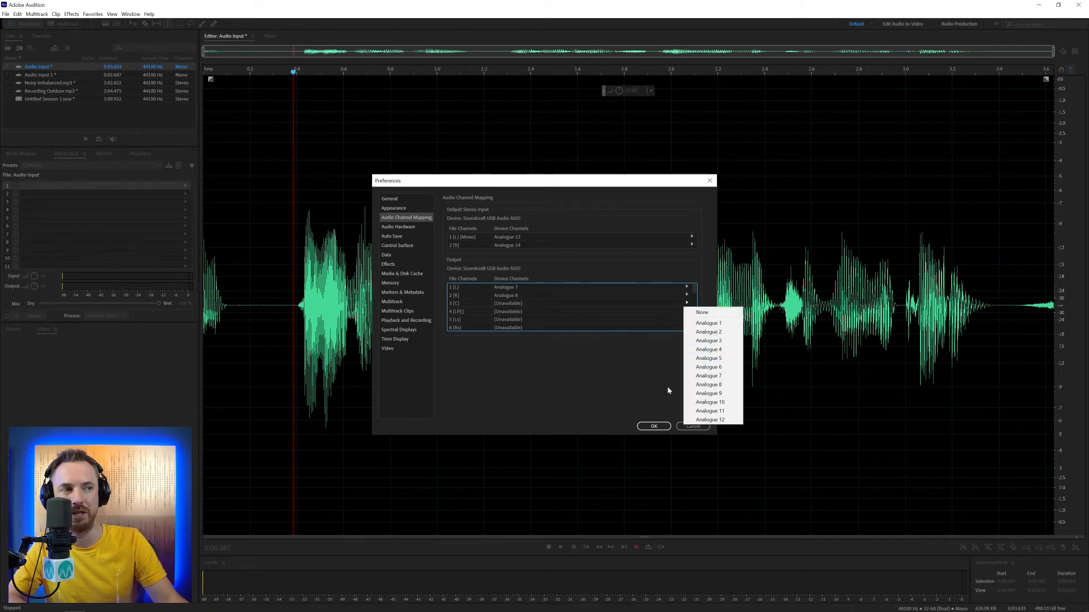
{"action": "left_click", "coordinate": [590, 353]}
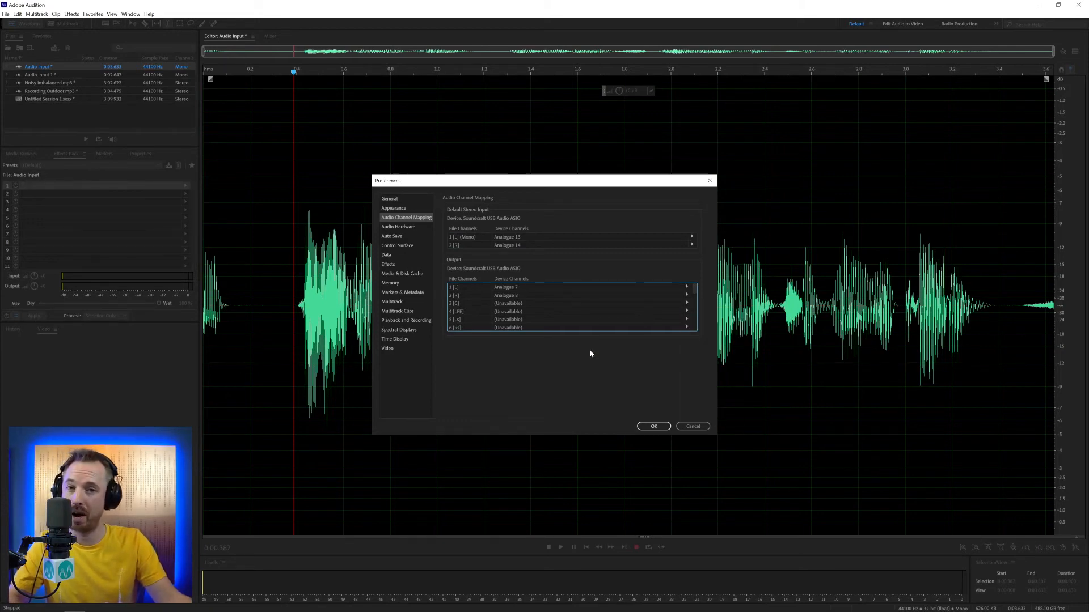
{"action": "mouse_move", "coordinate": [488, 278]}
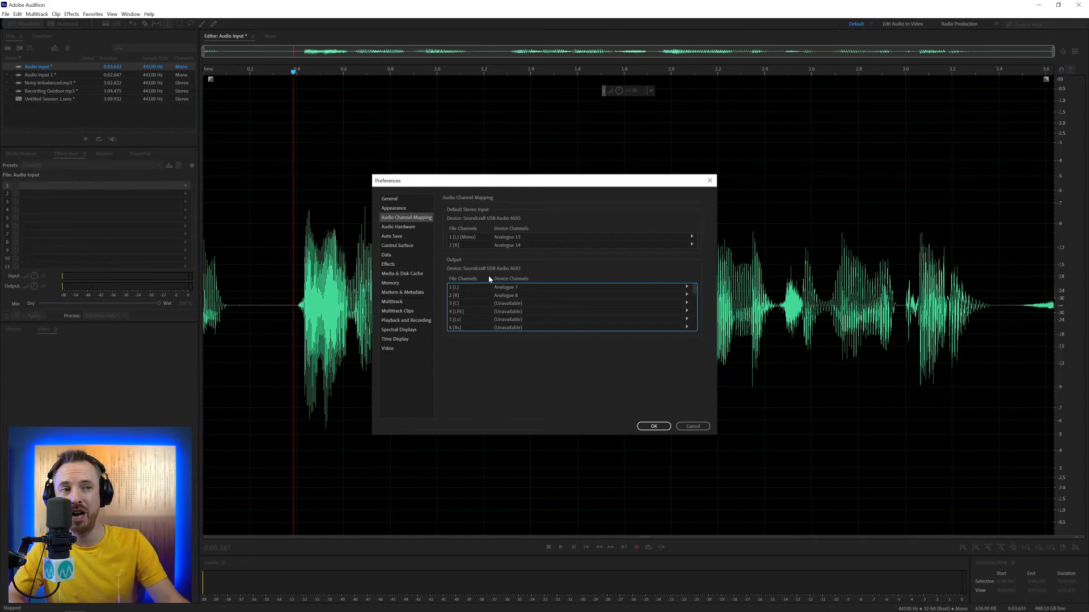
{"action": "mouse_move", "coordinate": [456, 291]}
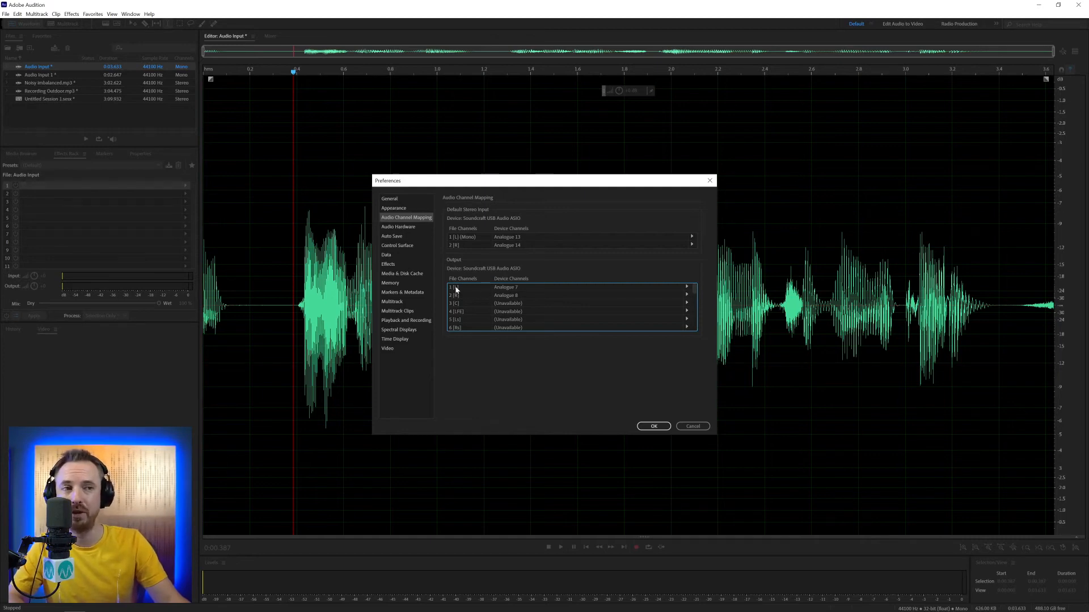
{"action": "mouse_move", "coordinate": [510, 304]}
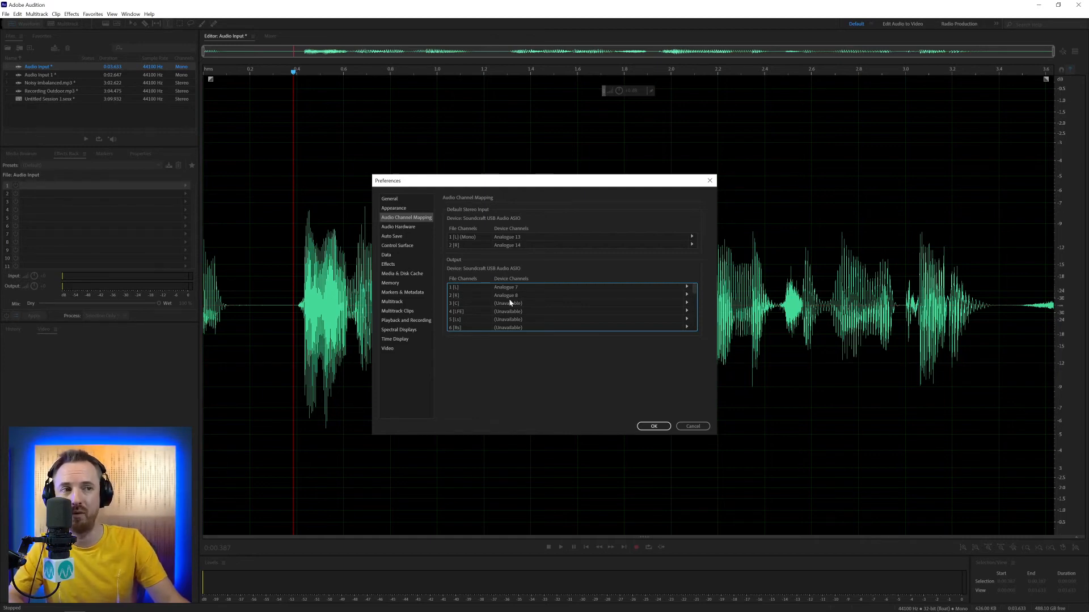
{"action": "mouse_move", "coordinate": [533, 299]}
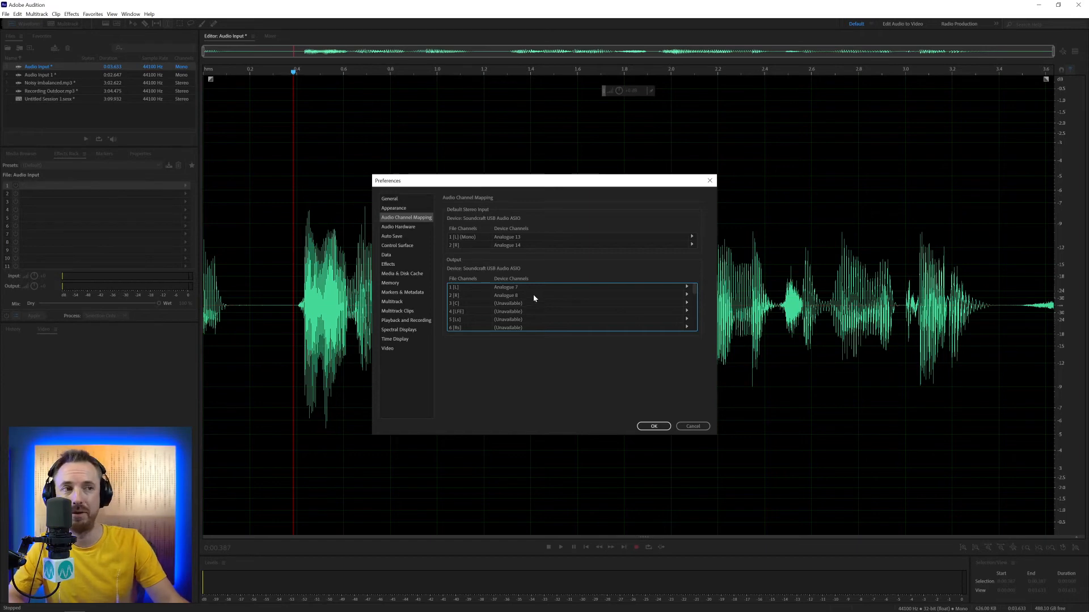
{"action": "mouse_move", "coordinate": [577, 295]}
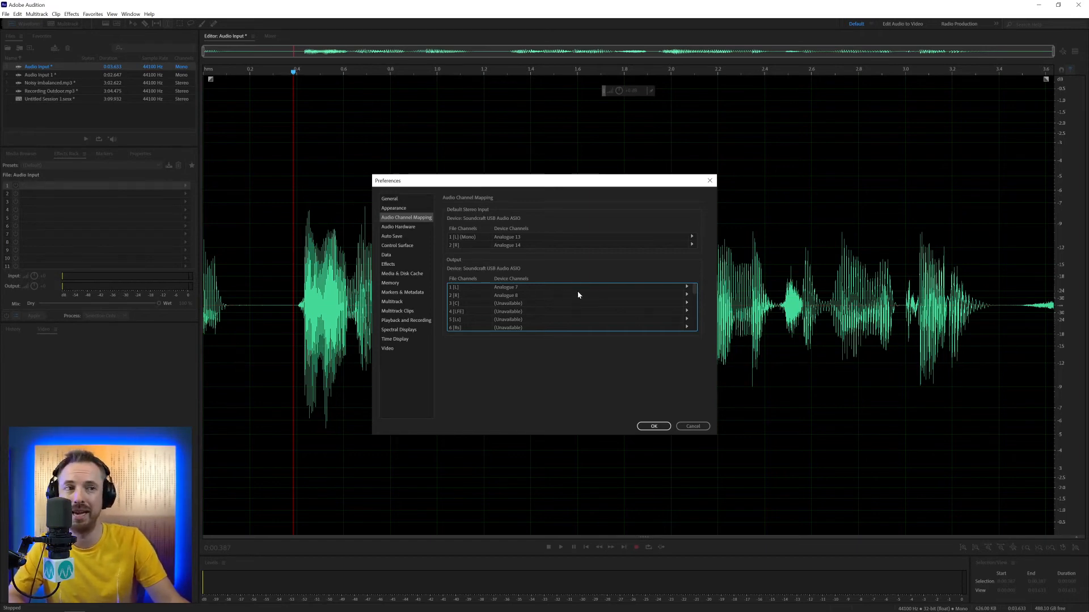
{"action": "left_click", "coordinate": [687, 287]}
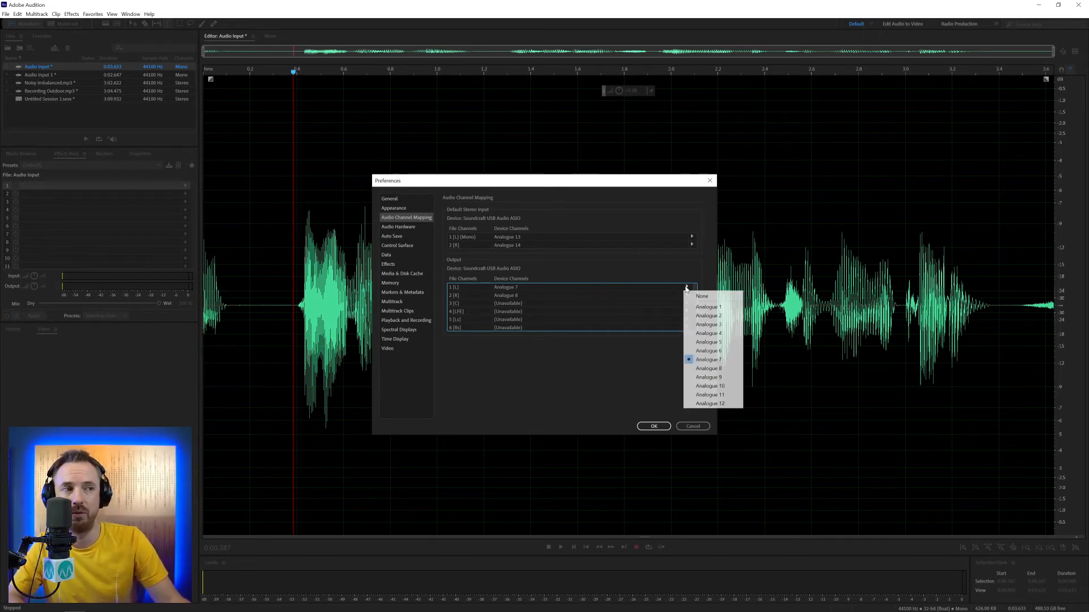
{"action": "left_click", "coordinate": [687, 287]}
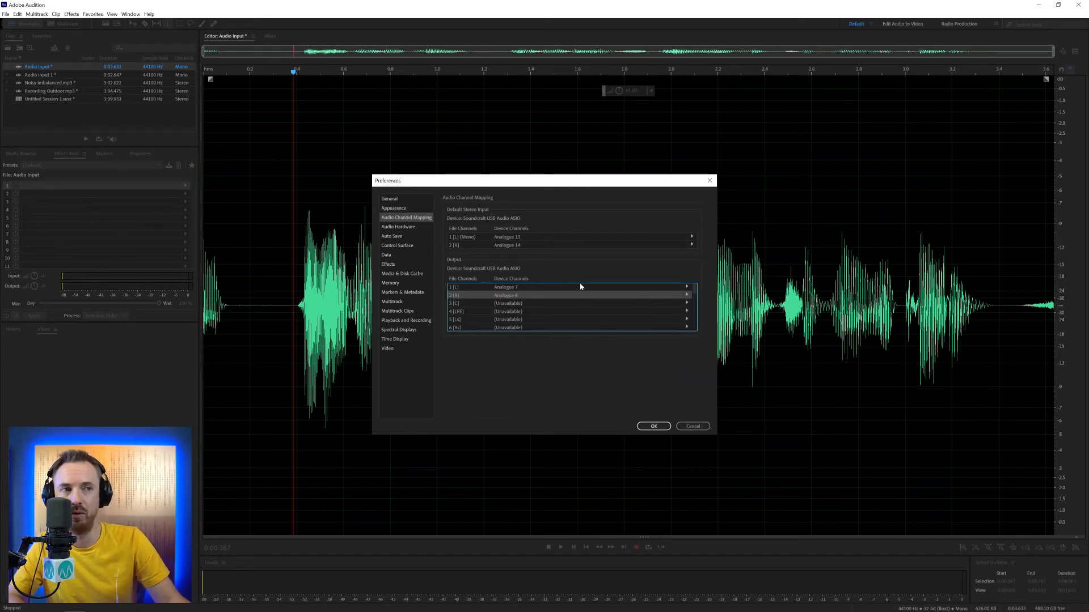
{"action": "mouse_move", "coordinate": [497, 228]}
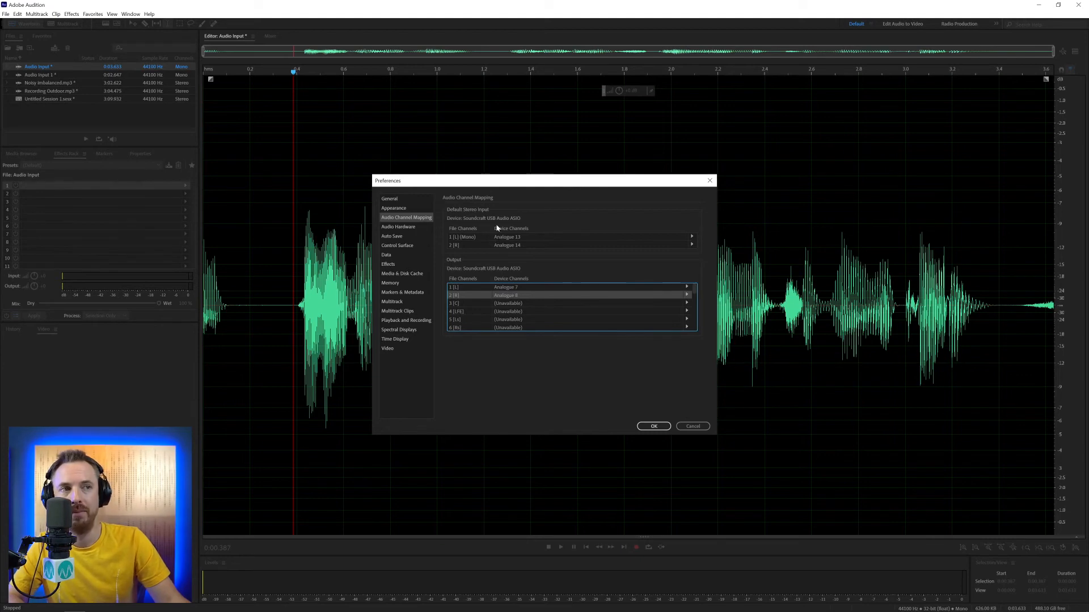
{"action": "left_click", "coordinate": [398, 226]}
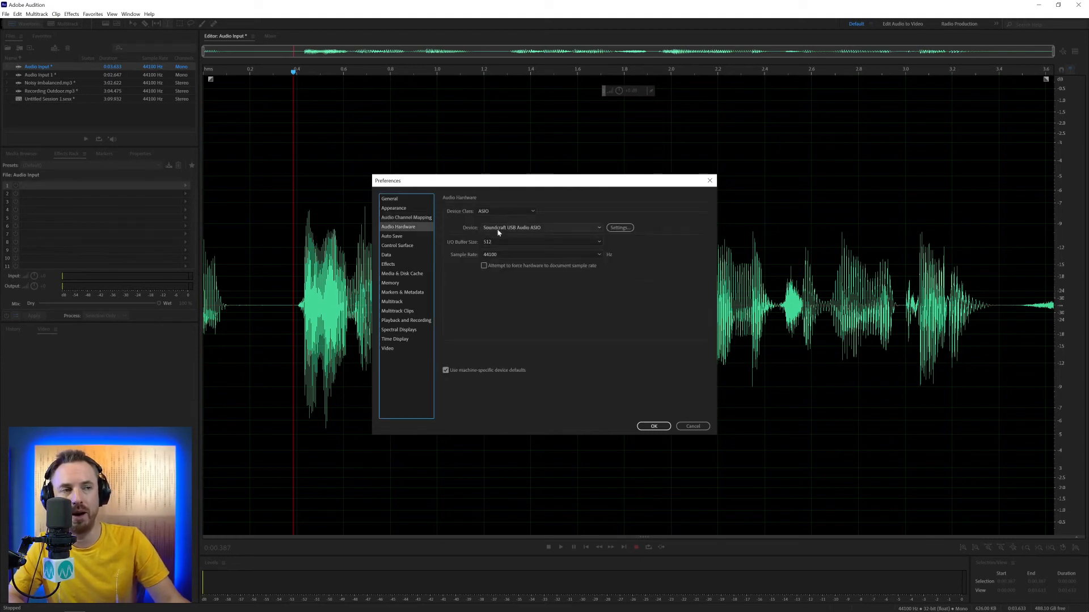
{"action": "mouse_move", "coordinate": [465, 264]}
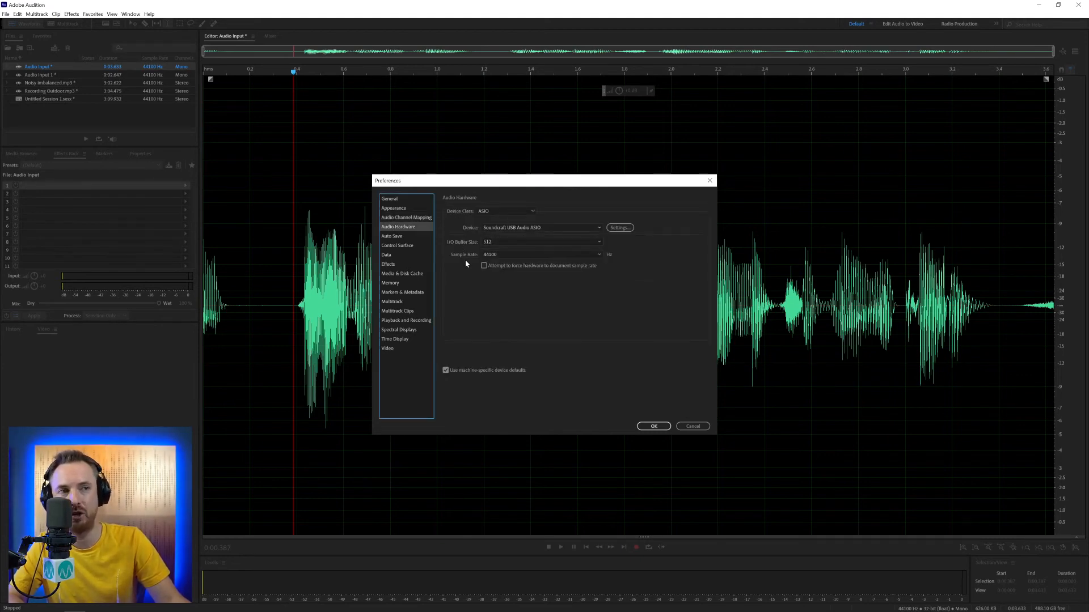
{"action": "left_click", "coordinate": [406, 217]}
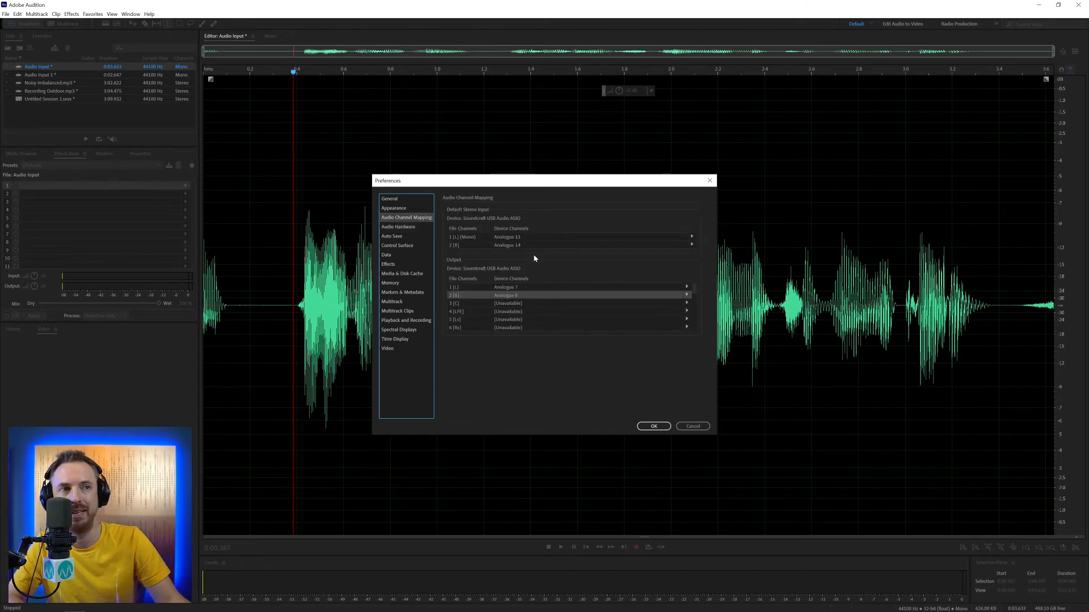
{"action": "mouse_move", "coordinate": [688, 246]}
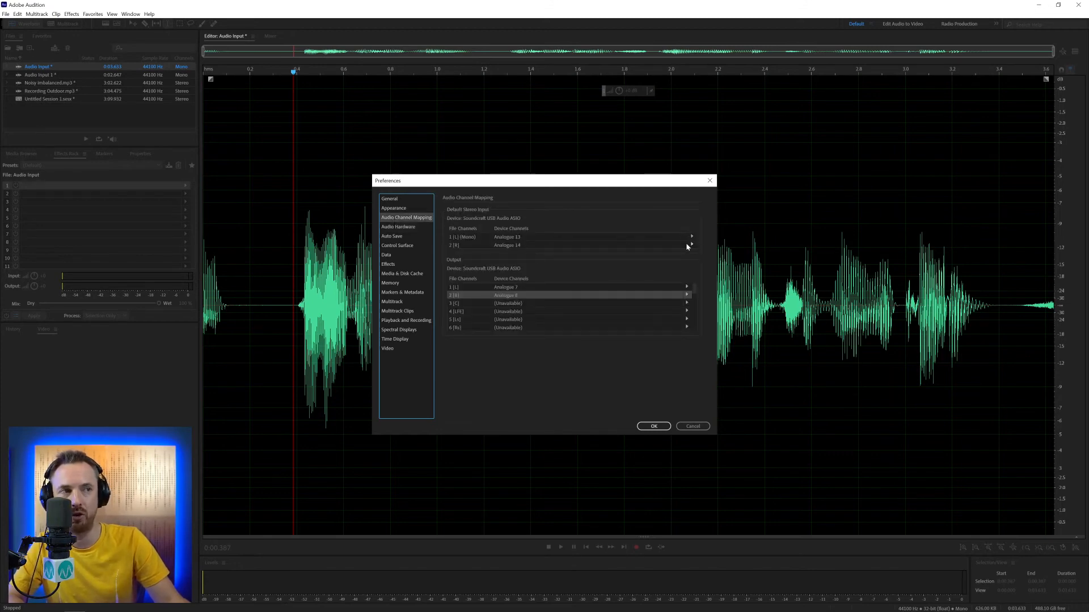
{"action": "mouse_move", "coordinate": [553, 293]}
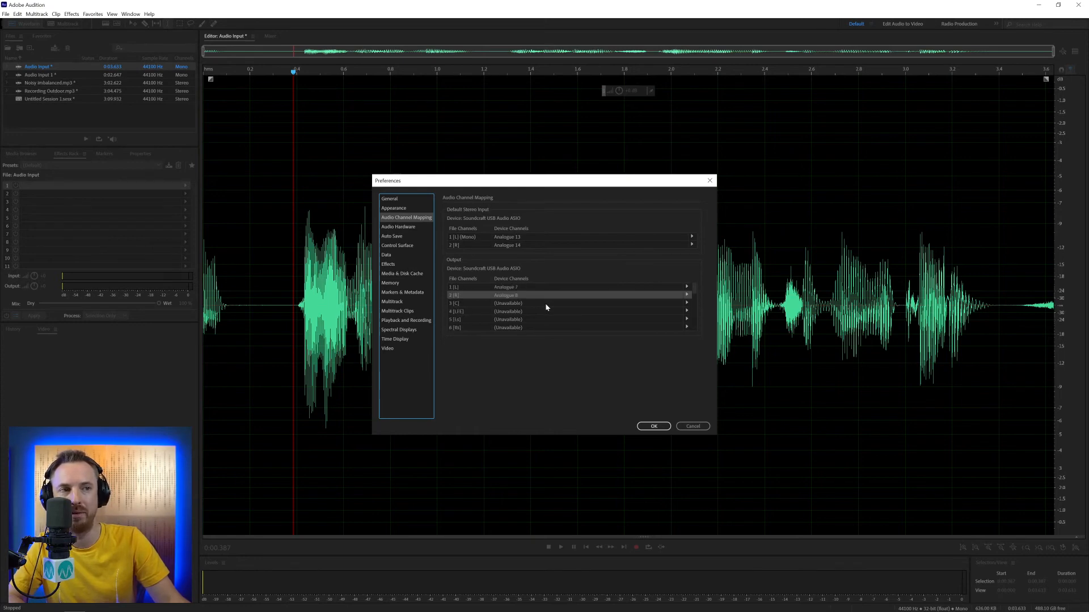
{"action": "mouse_move", "coordinate": [541, 308]}
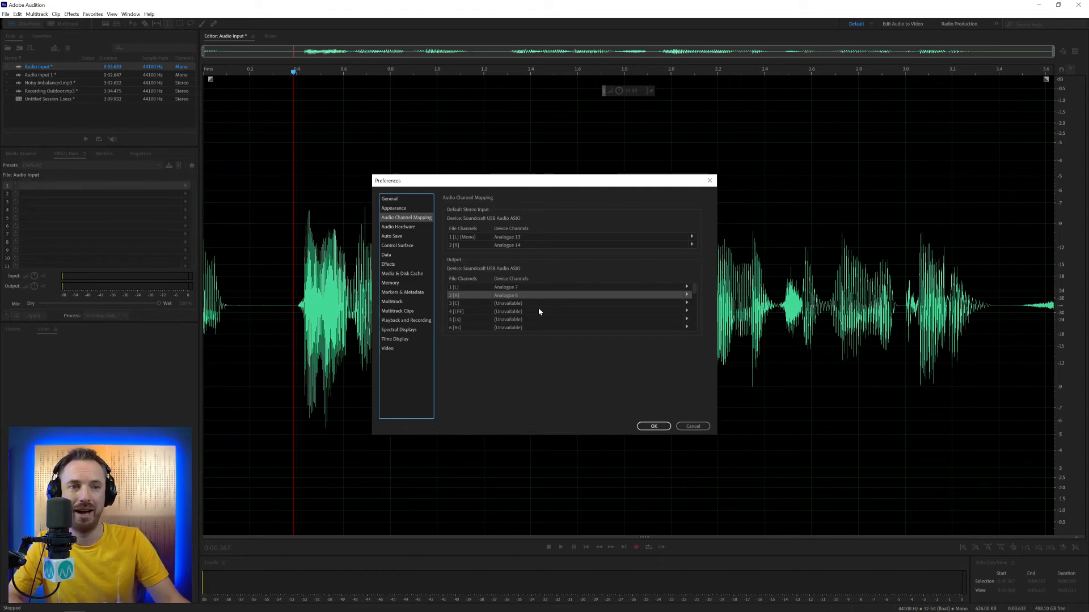
{"action": "mouse_move", "coordinate": [535, 253]}
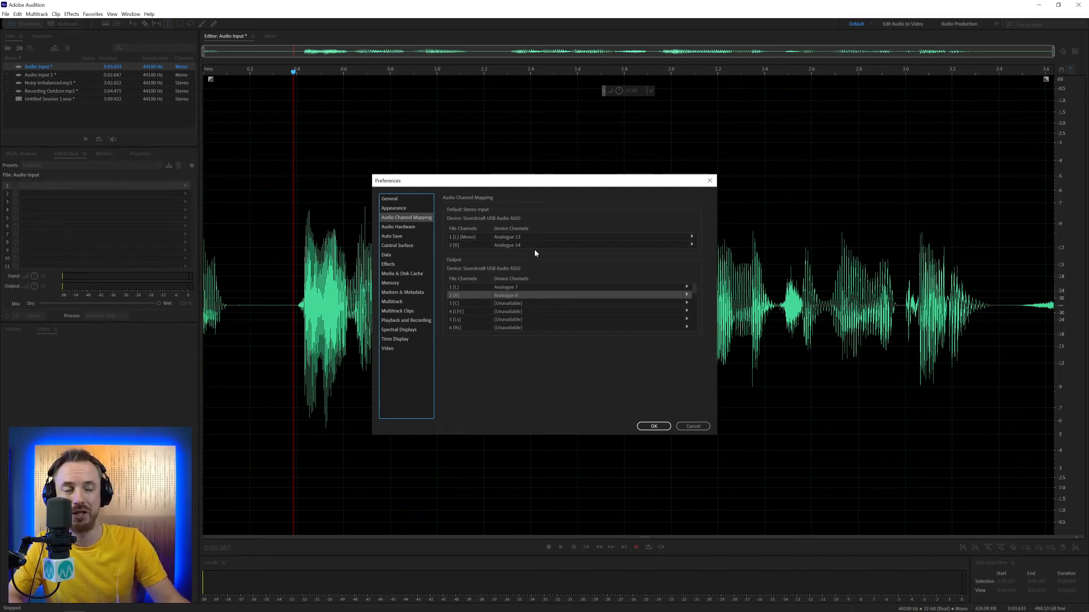